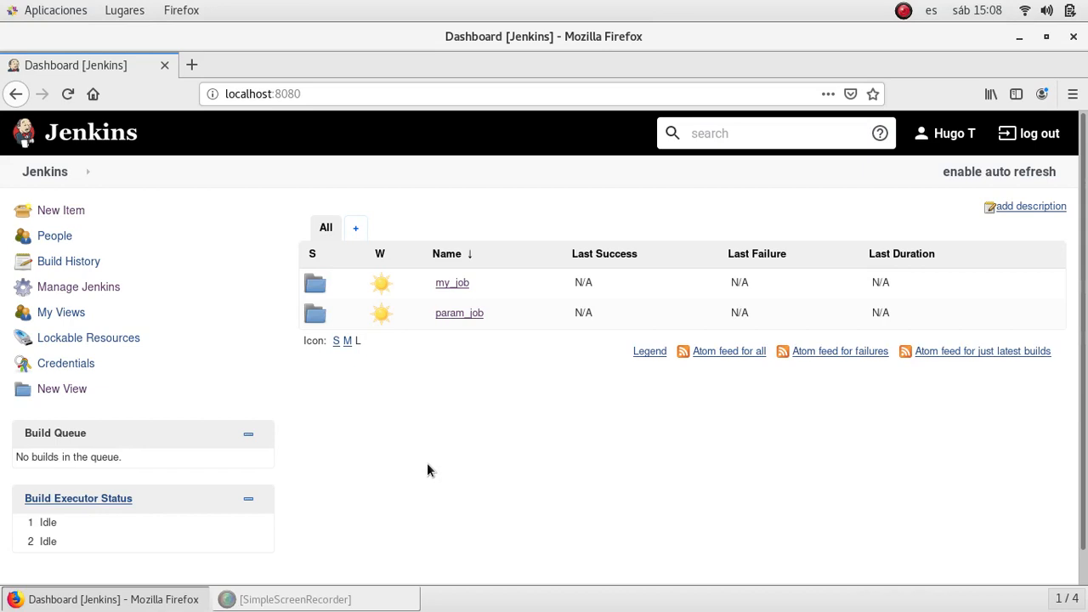
{"action": "mouse_move", "coordinate": [419, 434]}
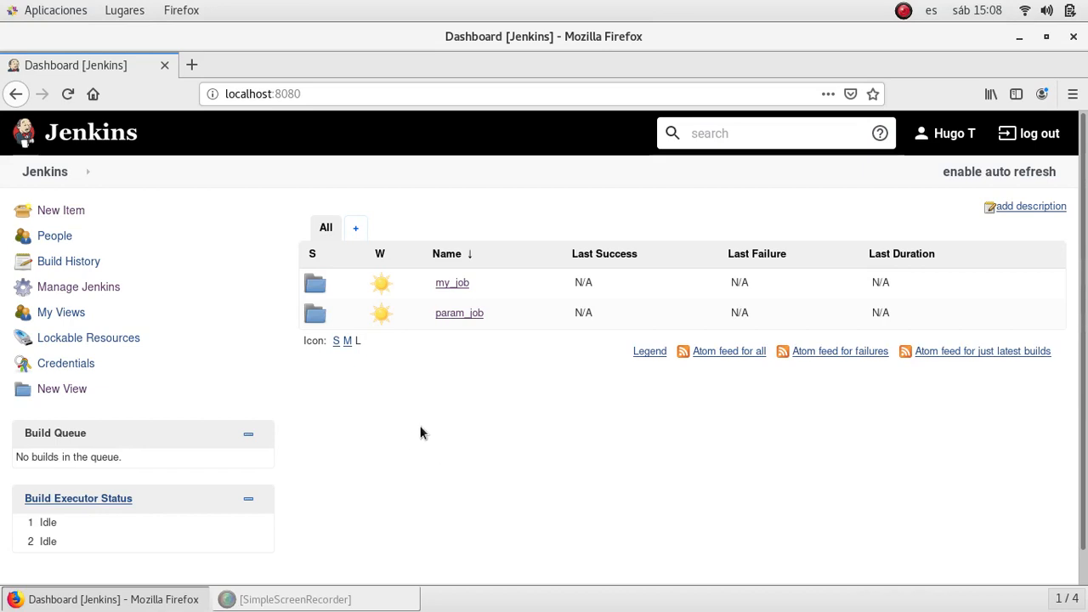
{"action": "mouse_move", "coordinate": [298, 347]}
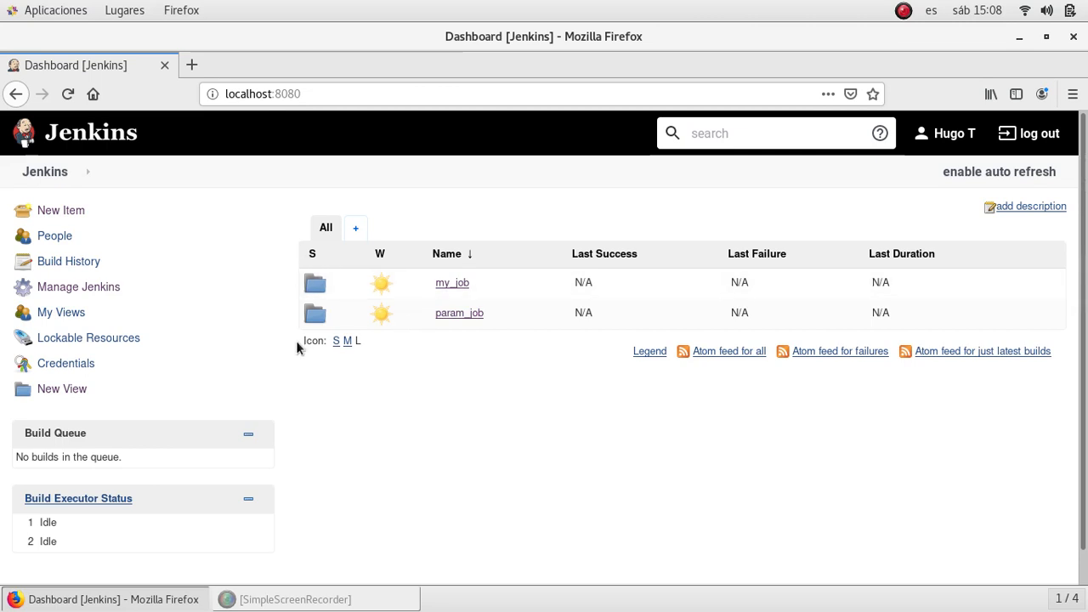
{"action": "mouse_move", "coordinate": [449, 364]}
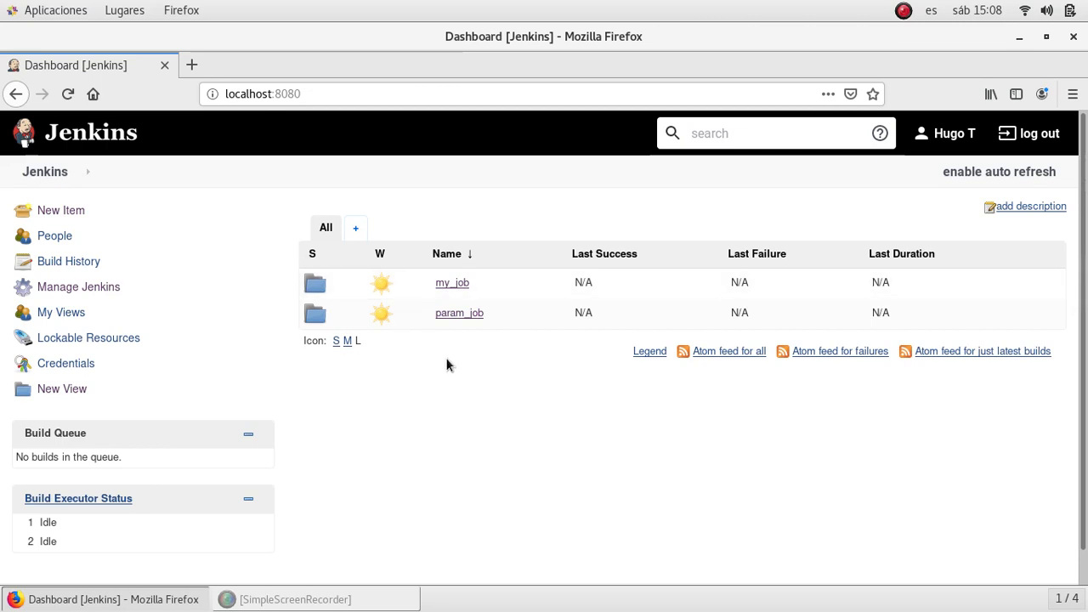
{"action": "mouse_move", "coordinate": [459, 312]}
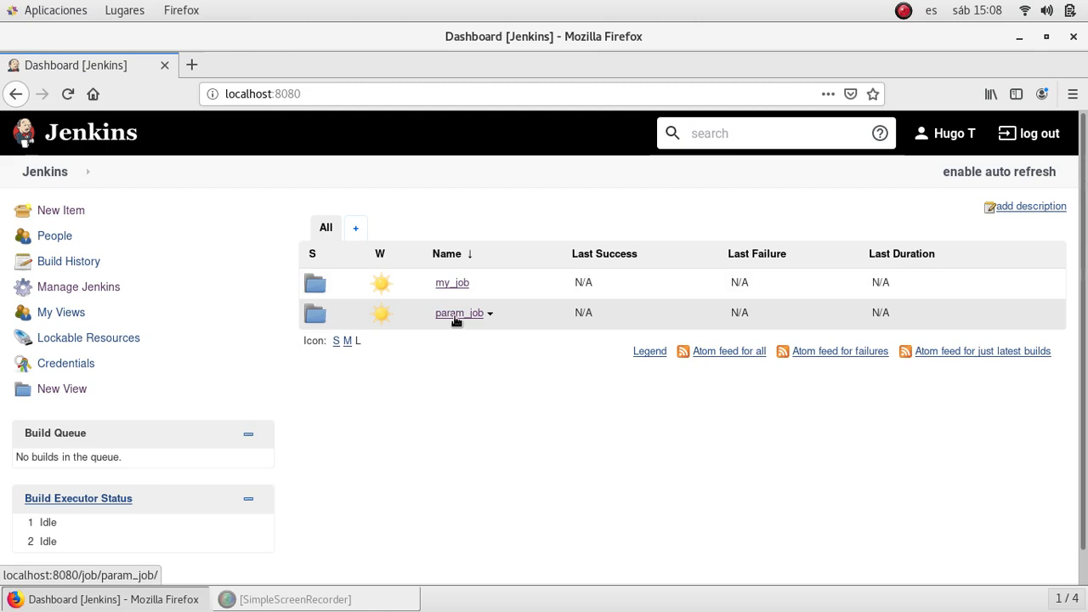
{"action": "mouse_move", "coordinate": [462, 314]}
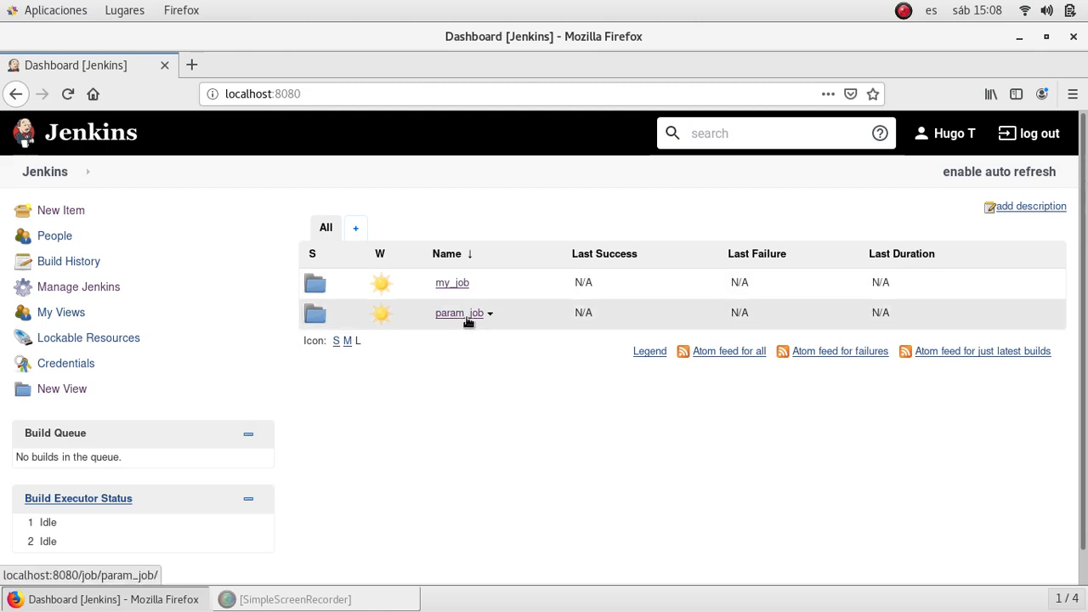
- Navigate into the empty dev folder inside the param_job folder
{"action": "left_click", "coordinate": [453, 313]}
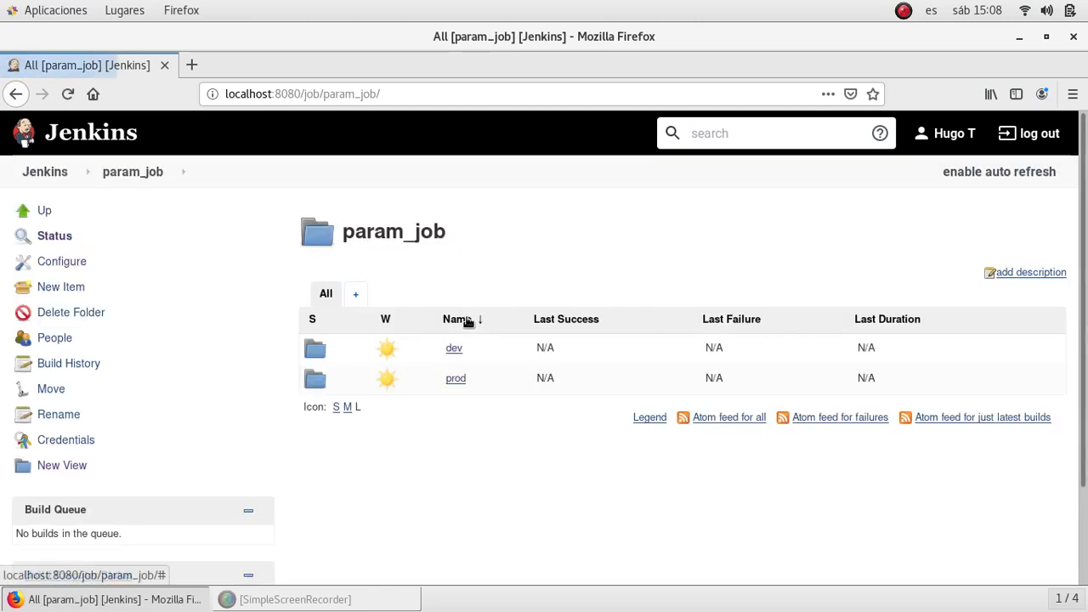
{"action": "mouse_move", "coordinate": [463, 435]}
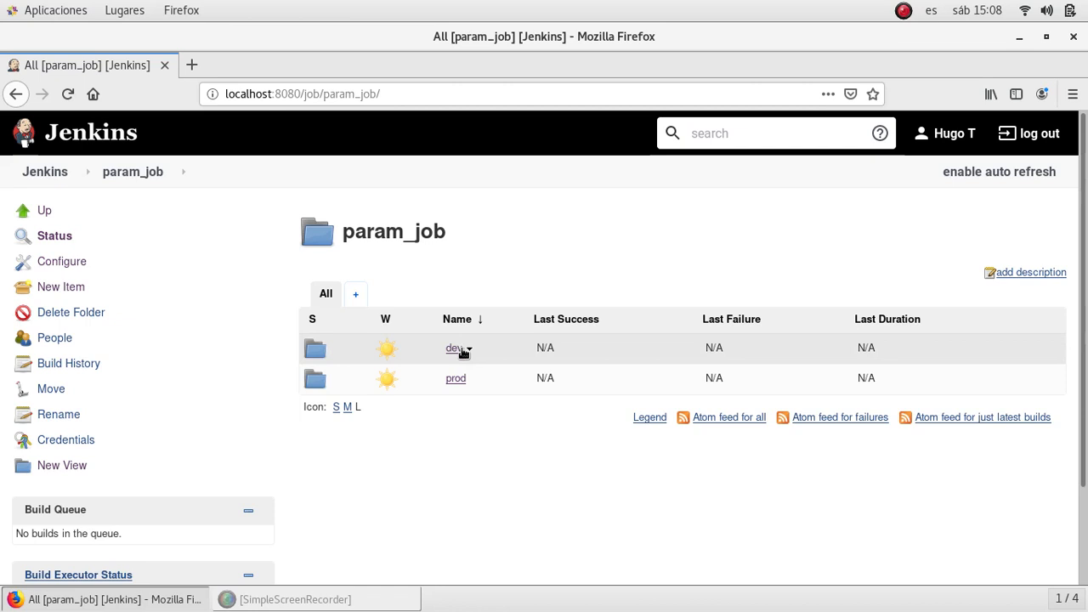
{"action": "left_click", "coordinate": [452, 347]}
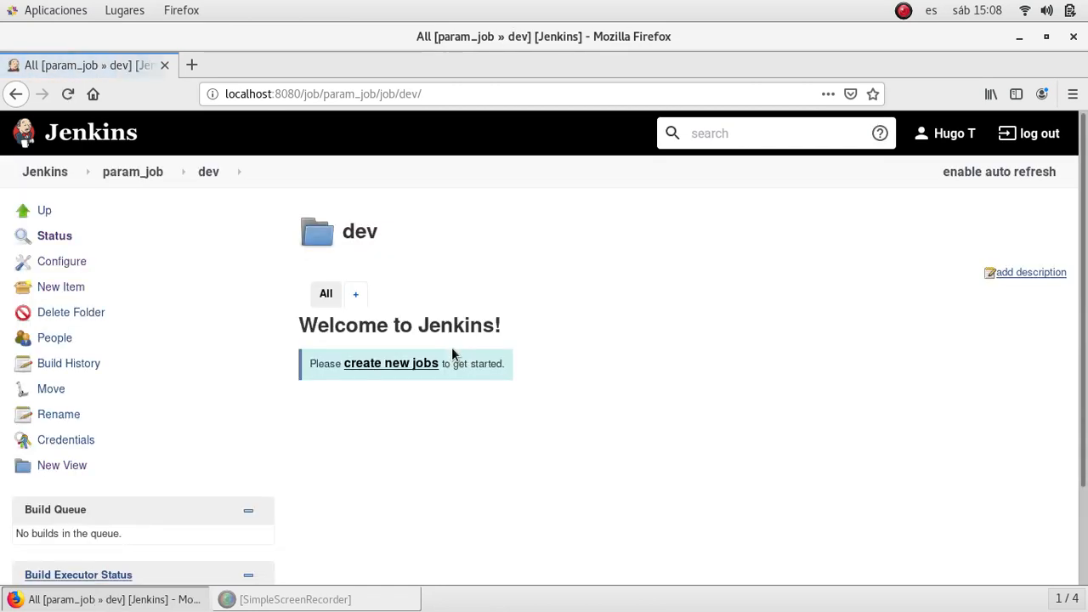
{"action": "mouse_move", "coordinate": [305, 294]}
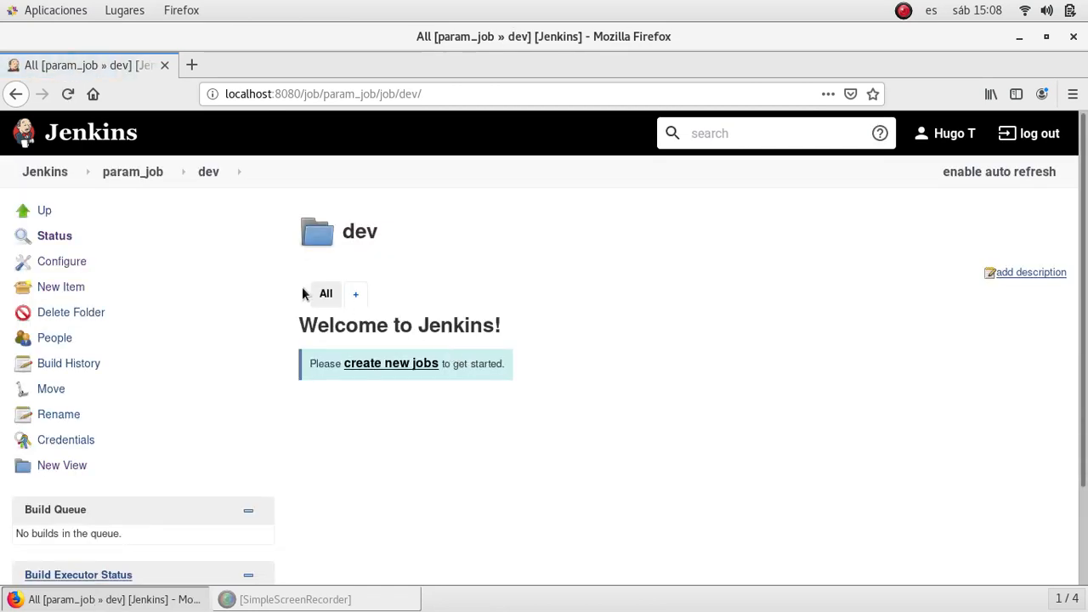
{"action": "mouse_move", "coordinate": [61, 286]}
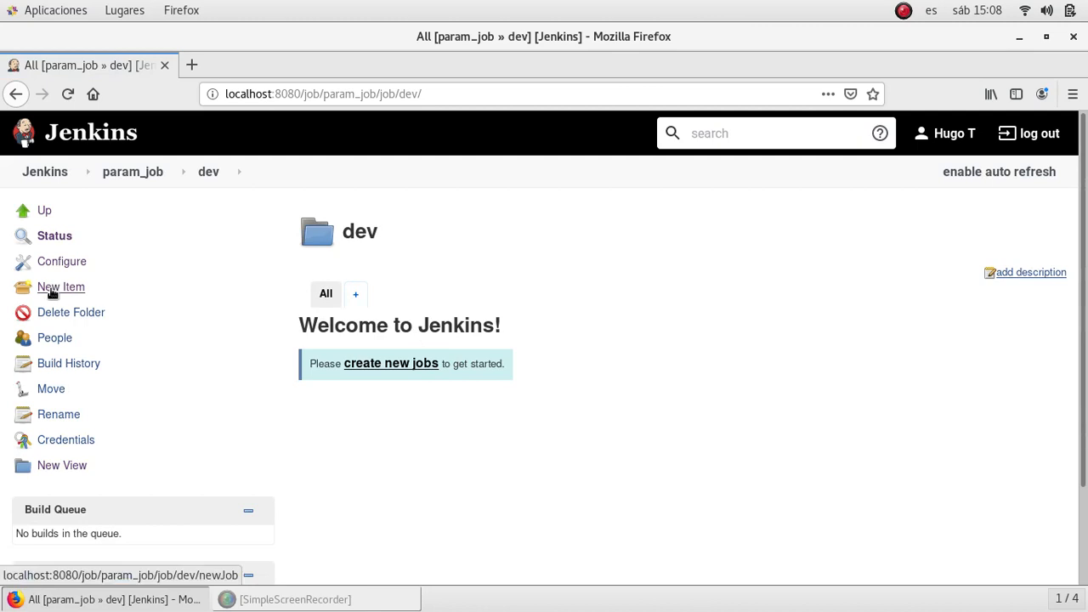
- Create a new Freestyle project named param_job inside the dev folder
{"action": "left_click", "coordinate": [61, 286]}
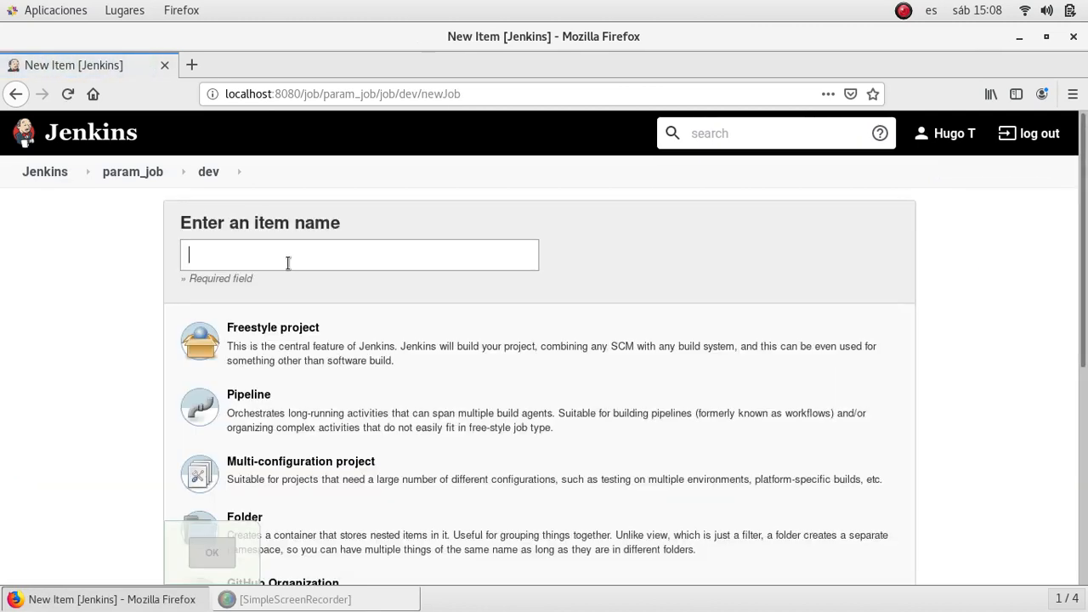
{"action": "type", "text": "pam"}
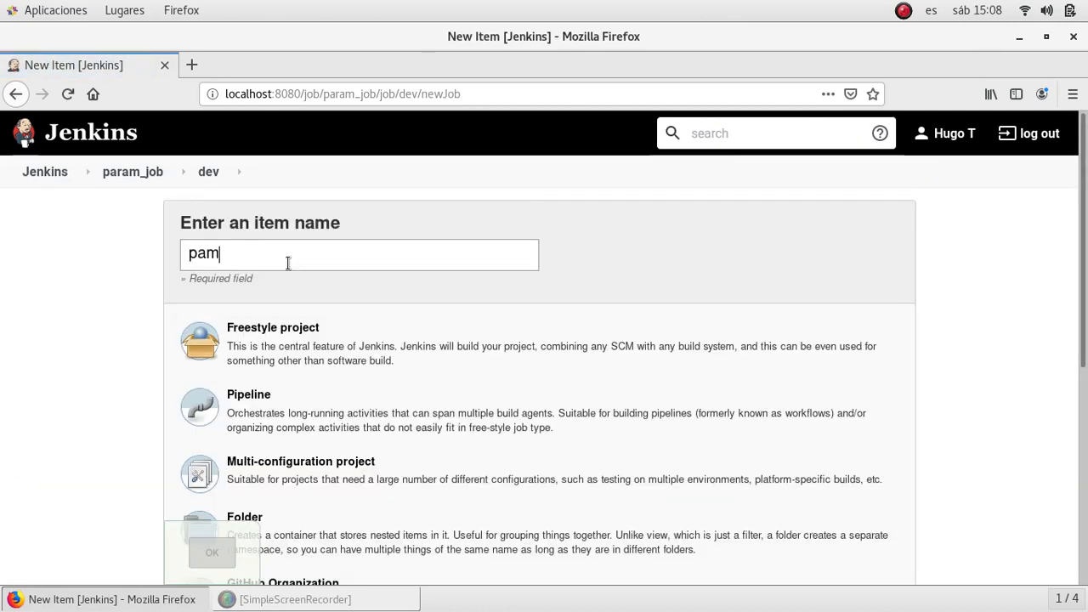
{"action": "type", "text": "aram_jb"}
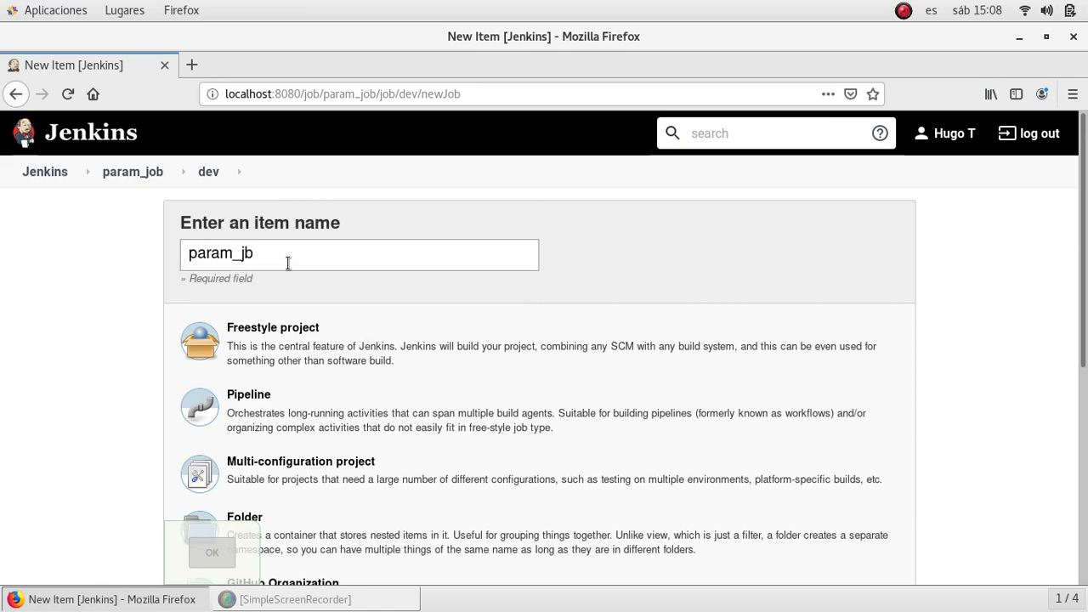
{"action": "type", "text": "o"}
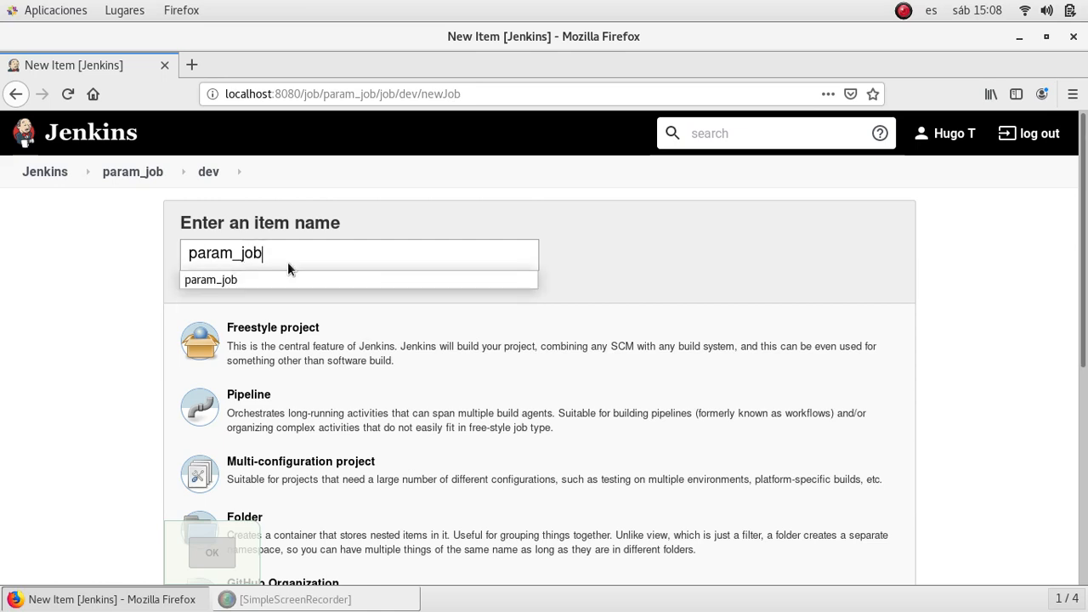
{"action": "left_click", "coordinate": [128, 331]}
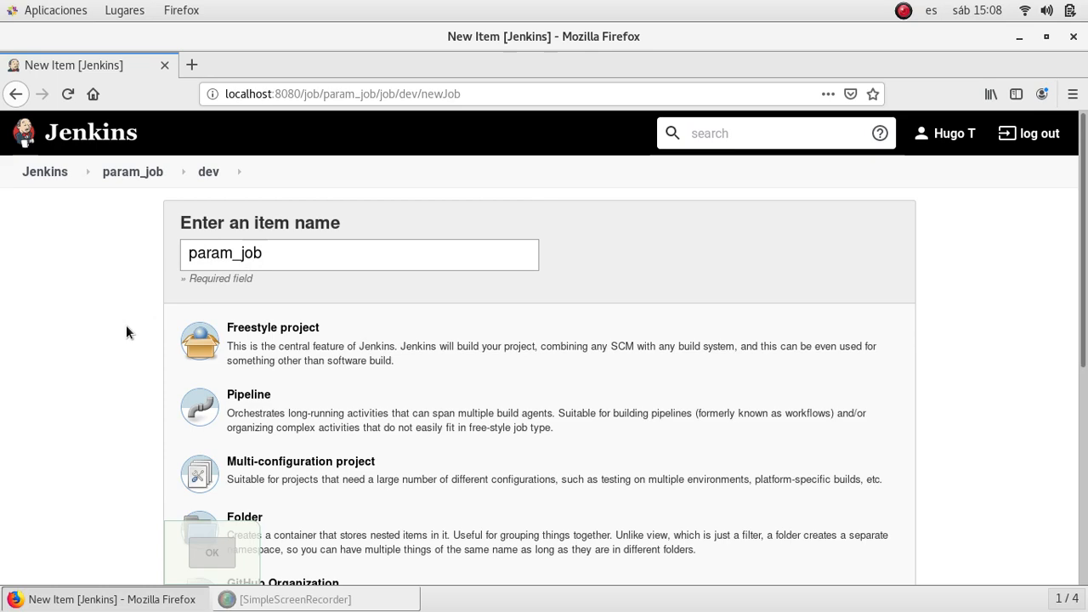
{"action": "scroll", "scroll_direction": "down", "scroll_amount": 3}
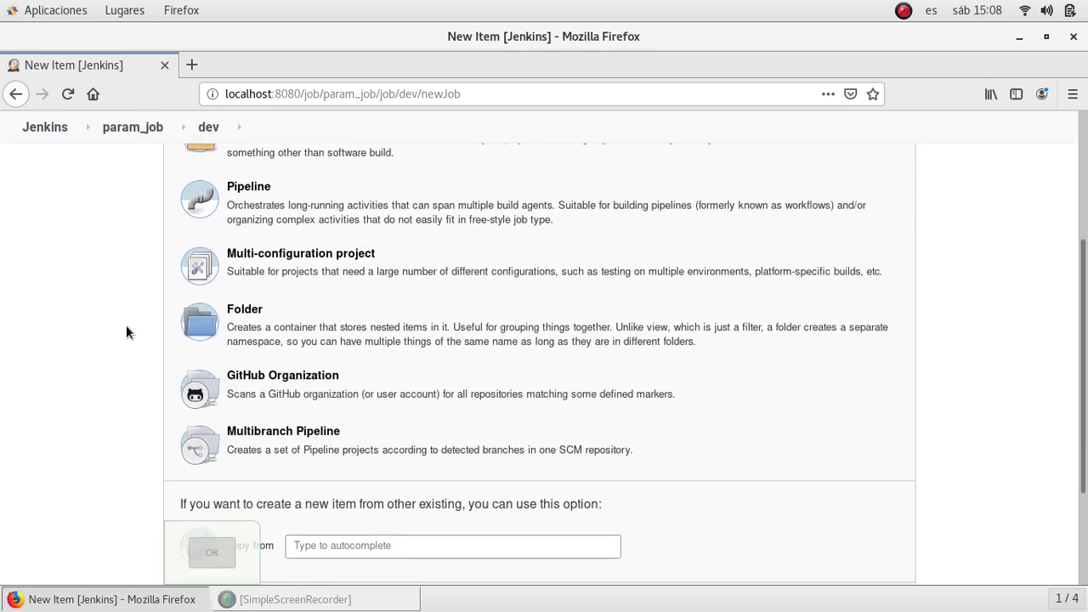
{"action": "scroll", "scroll_direction": "up", "scroll_amount": 3}
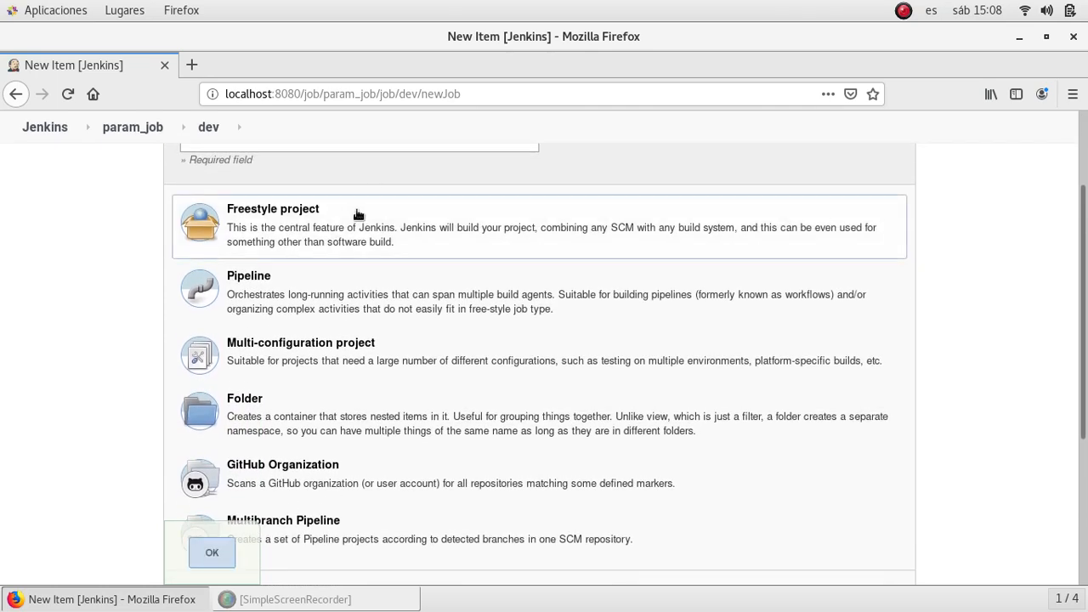
{"action": "left_click", "coordinate": [211, 551]}
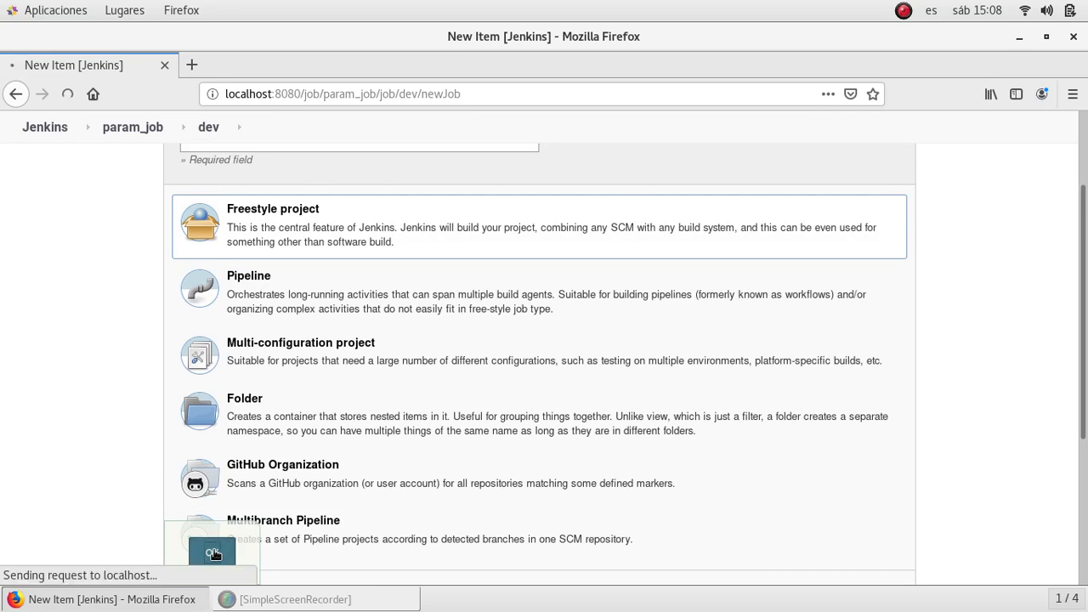
{"action": "left_click", "coordinate": [213, 553]}
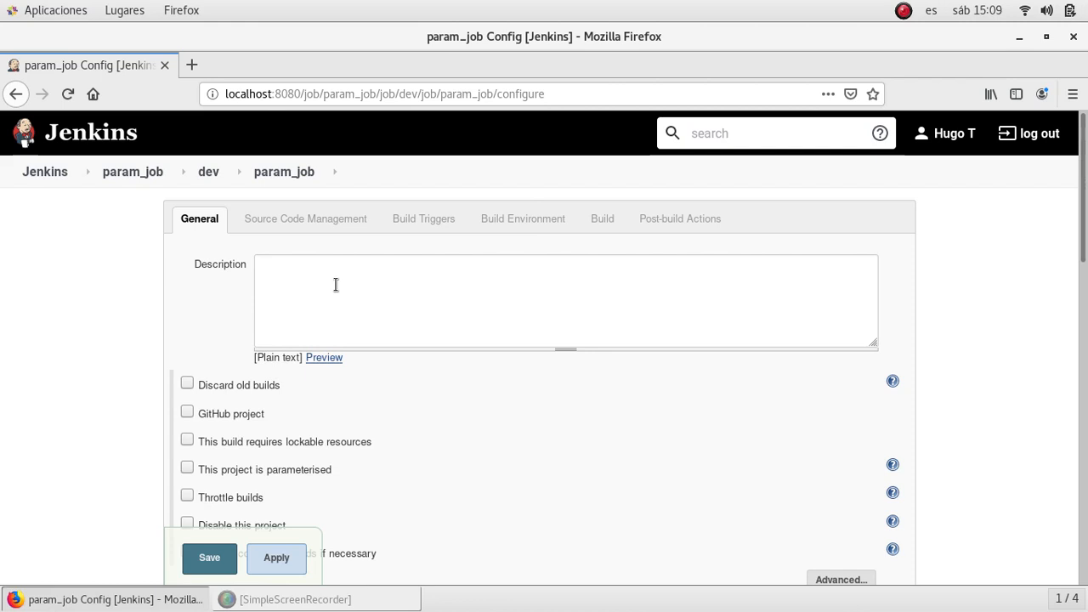
- Enter "Execute parametrized job" as the project description
{"action": "type", "text": "Exec"}
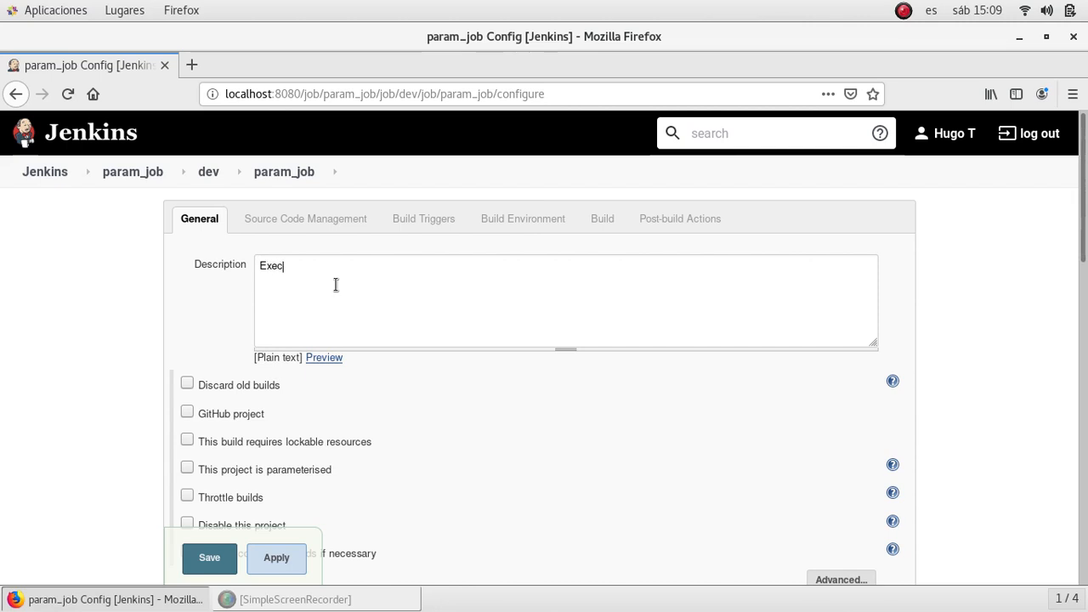
{"action": "type", "text": "ute parametrized"}
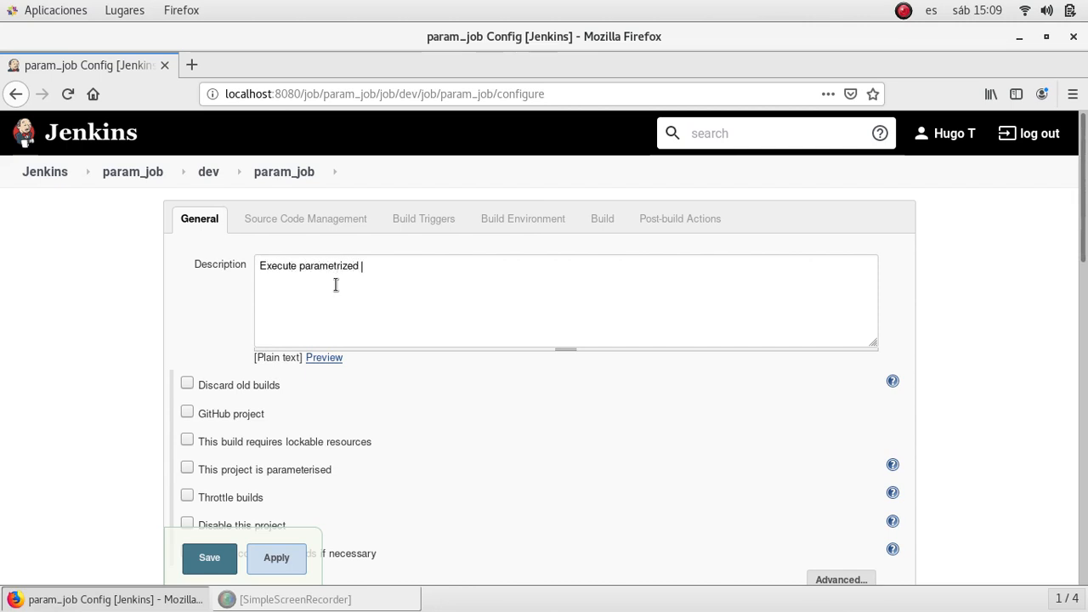
{"action": "type", "text": "job"}
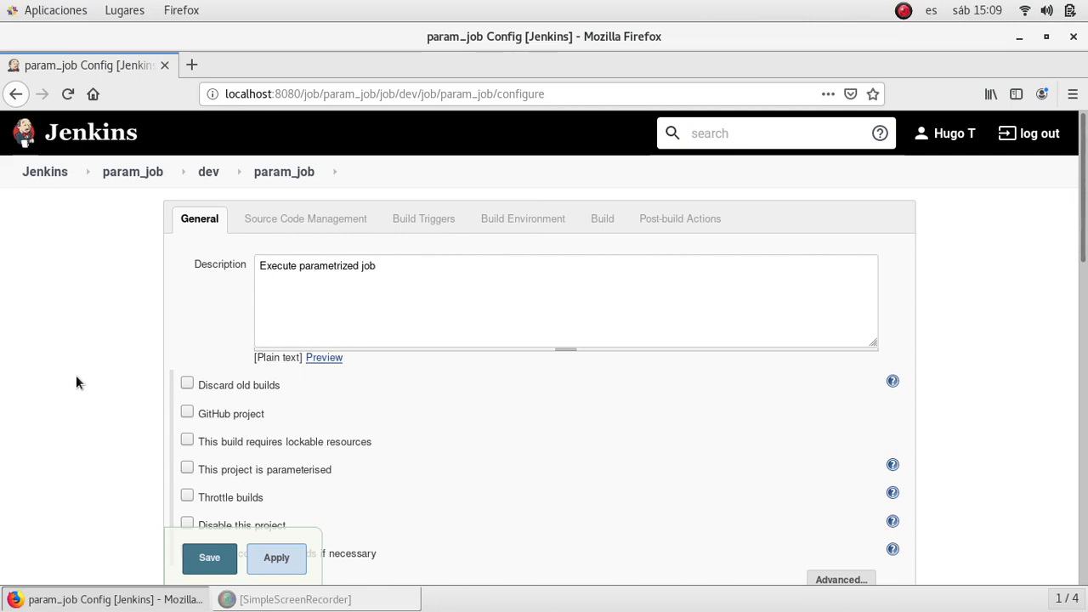
{"action": "scroll", "scroll_direction": "down", "scroll_amount": 3}
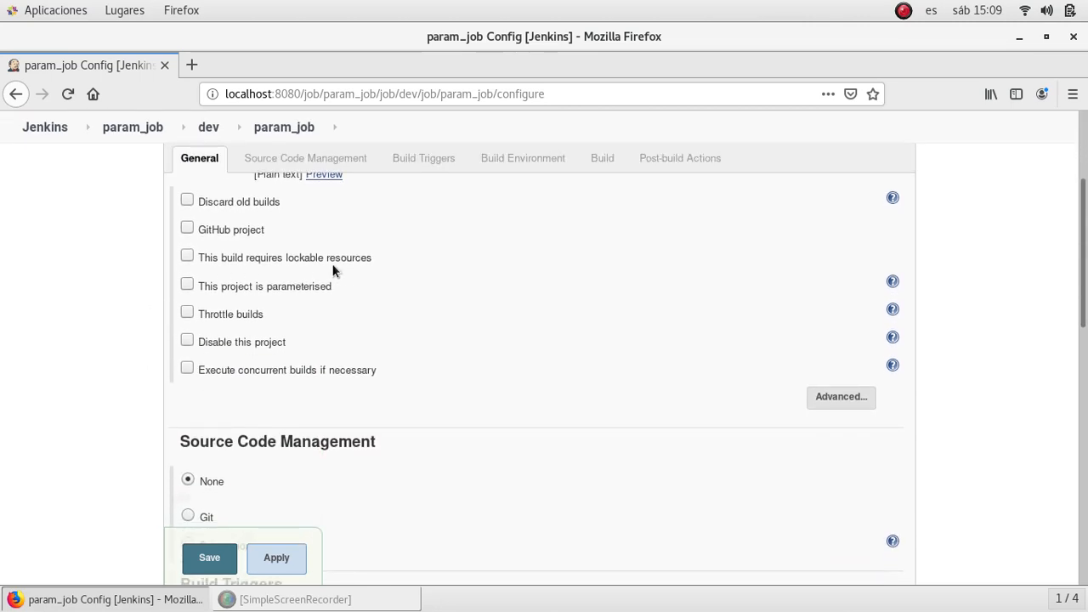
{"action": "mouse_move", "coordinate": [241, 306]}
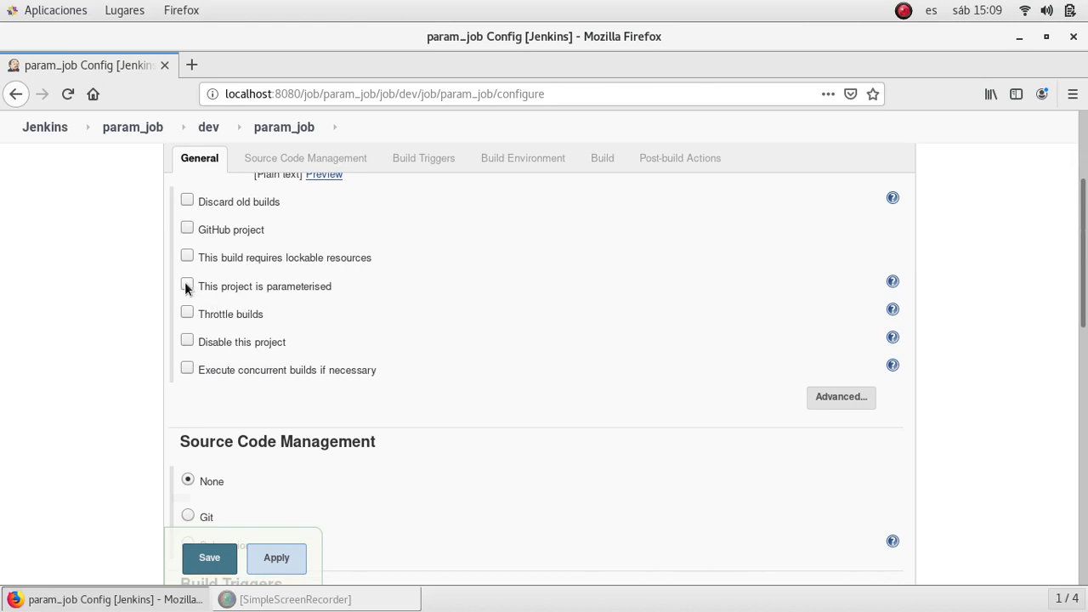
- Make the project parameterised and add a String Parameter named APP_NAME with empty default
{"action": "left_click", "coordinate": [187, 286]}
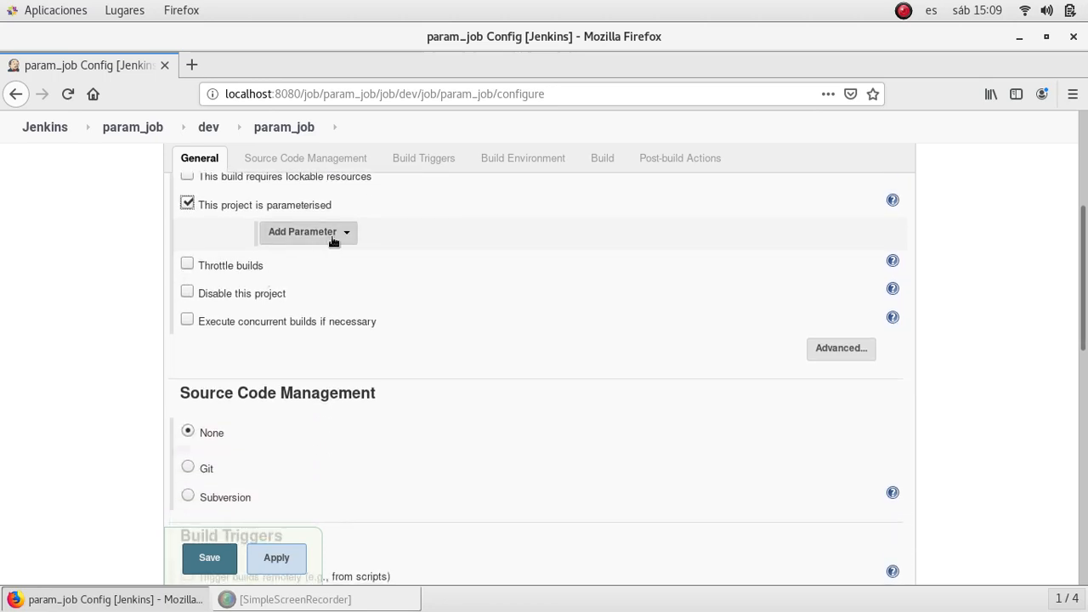
{"action": "left_click", "coordinate": [308, 231]}
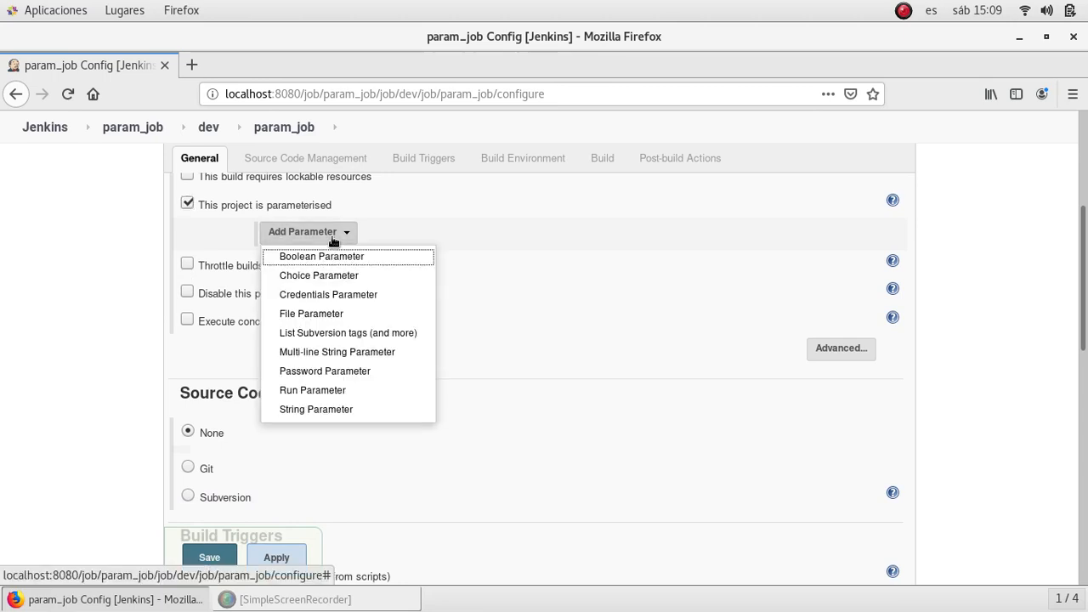
{"action": "mouse_move", "coordinate": [347, 331]}
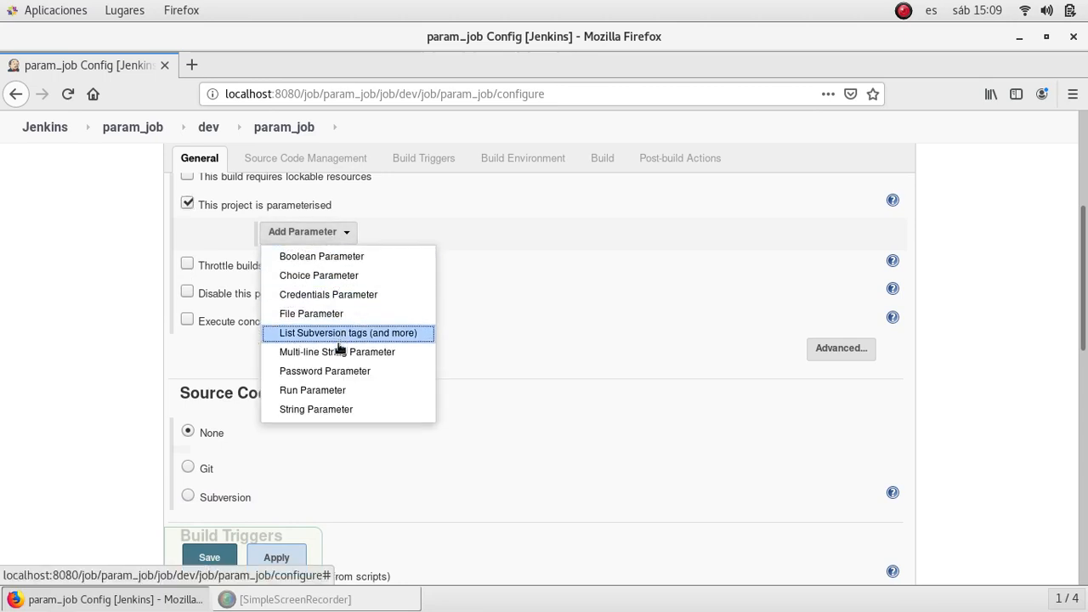
{"action": "mouse_move", "coordinate": [320, 276]}
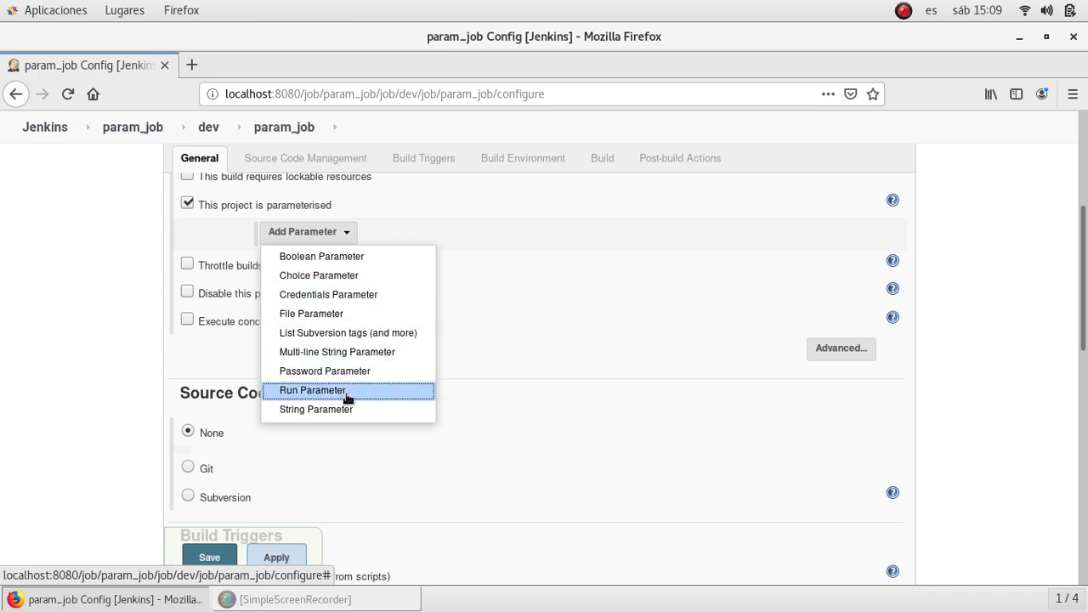
{"action": "mouse_move", "coordinate": [316, 408]}
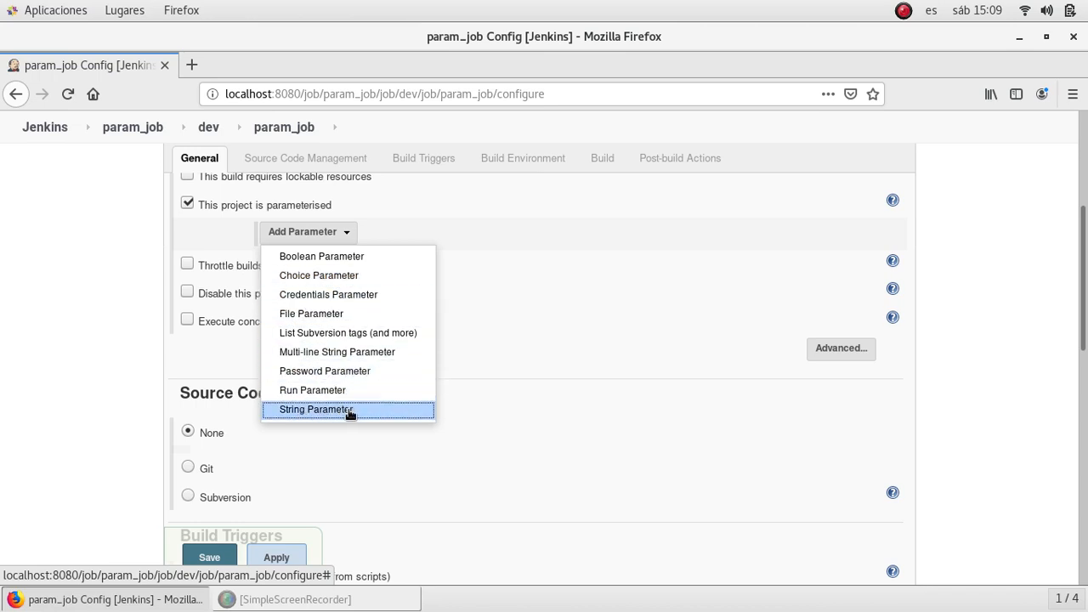
{"action": "left_click", "coordinate": [316, 408]}
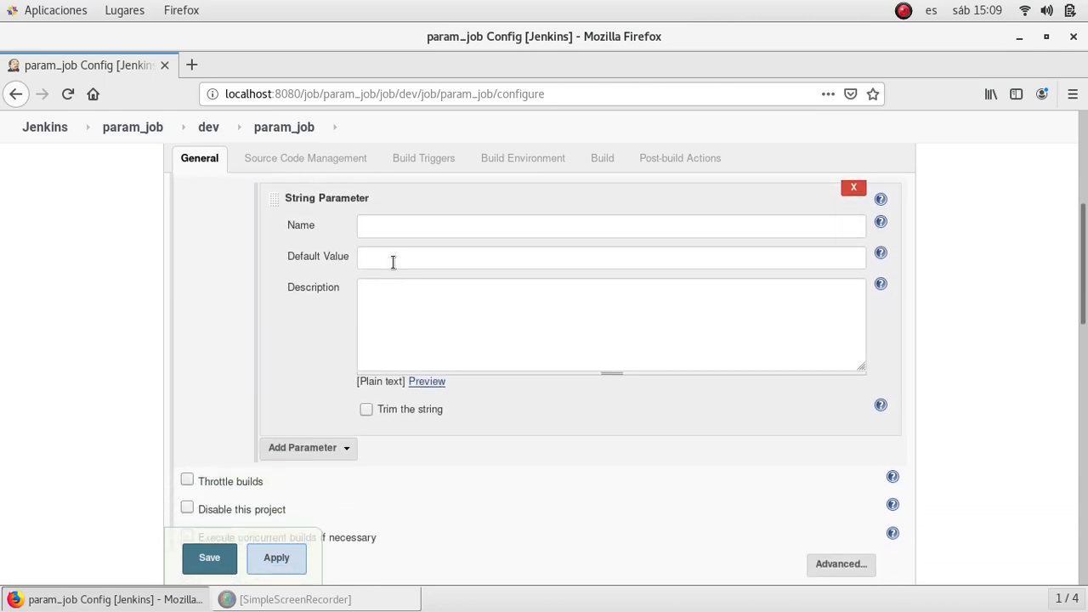
{"action": "left_click", "coordinate": [611, 224]}
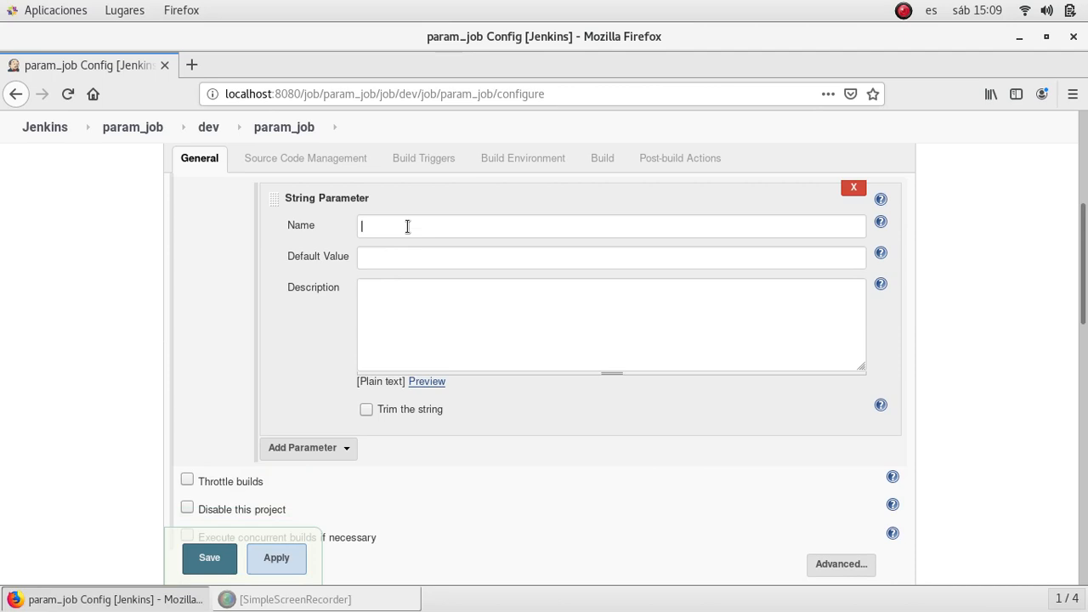
{"action": "type", "text": "APP_NAME"}
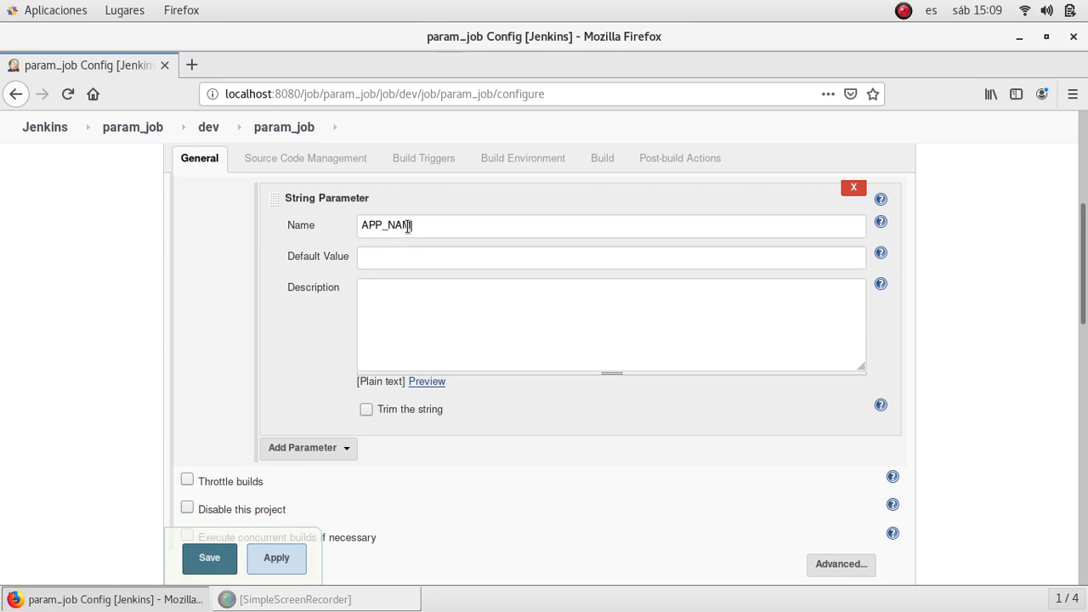
{"action": "type", "text": "E"}
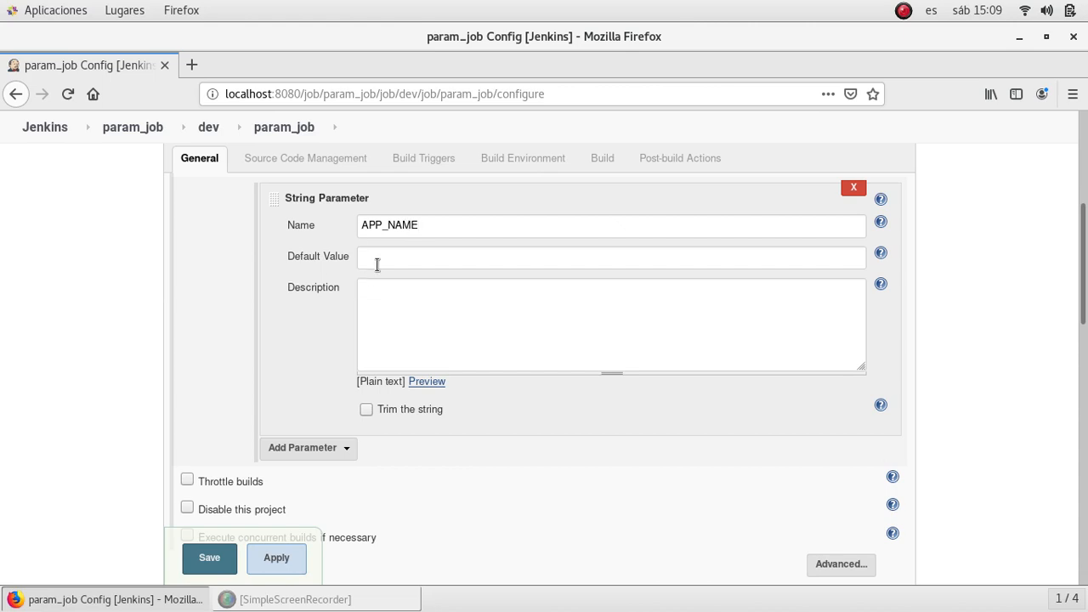
{"action": "mouse_move", "coordinate": [228, 323]}
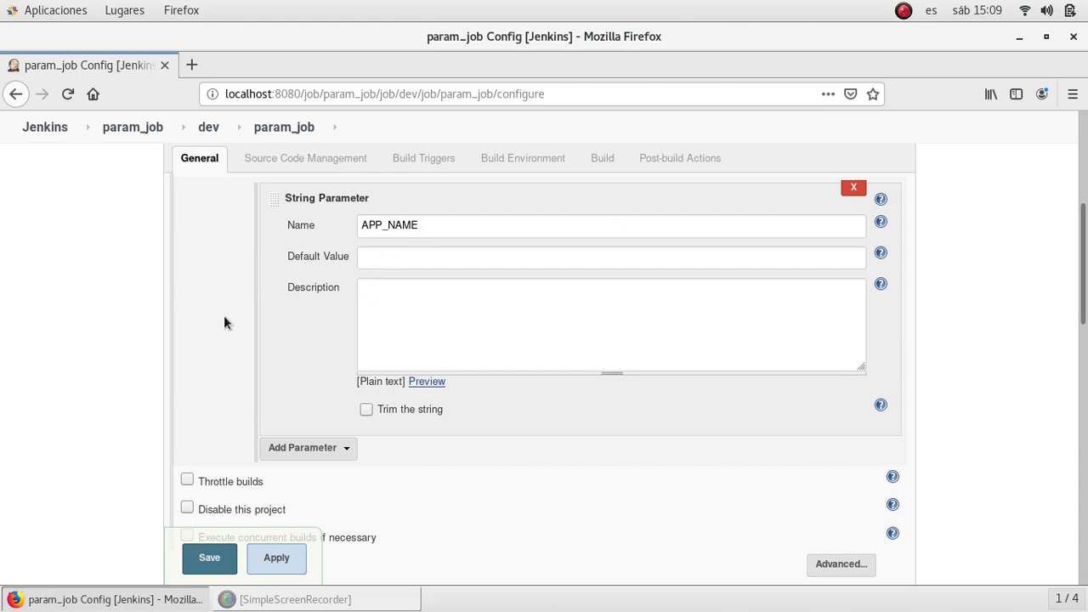
{"action": "scroll", "scroll_direction": "down", "scroll_amount": 3}
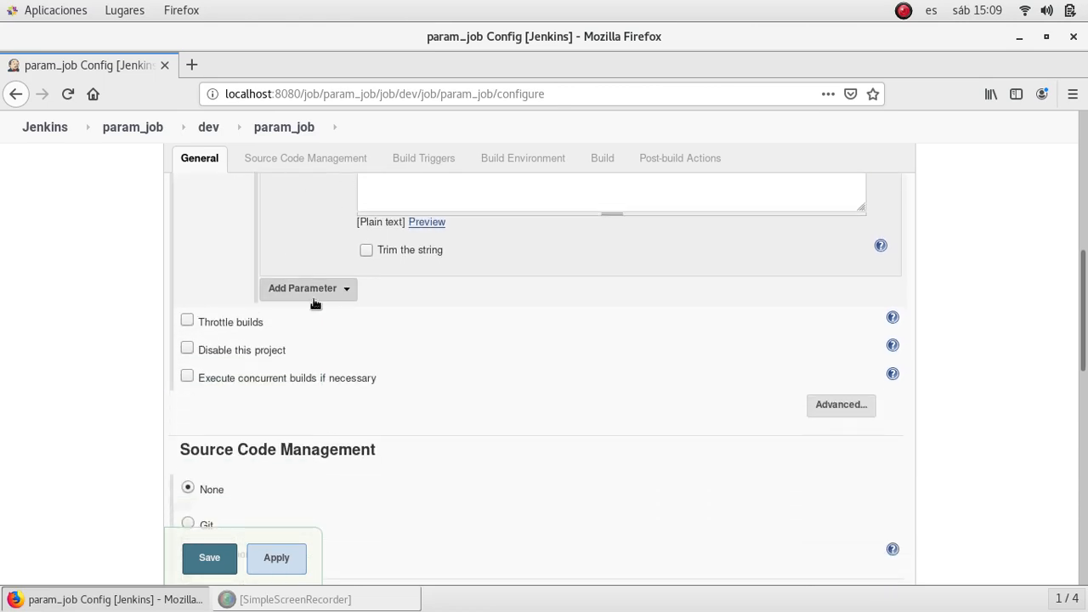
- Add a second String Parameter named VERSION with default value 1.0
{"action": "left_click", "coordinate": [308, 287]}
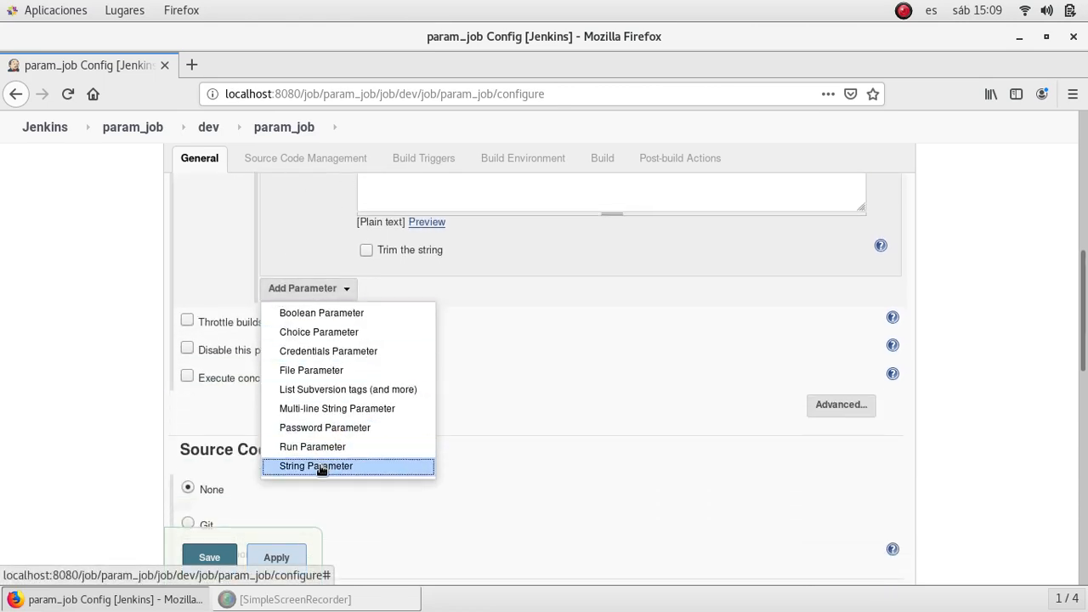
{"action": "left_click", "coordinate": [317, 466]}
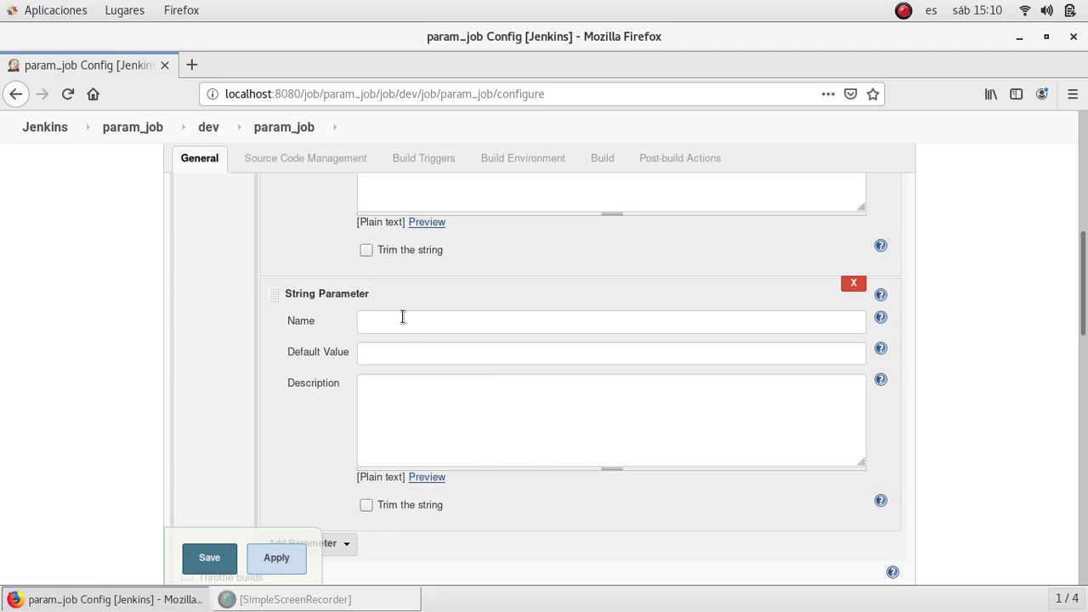
{"action": "type", "text": "VERSION"}
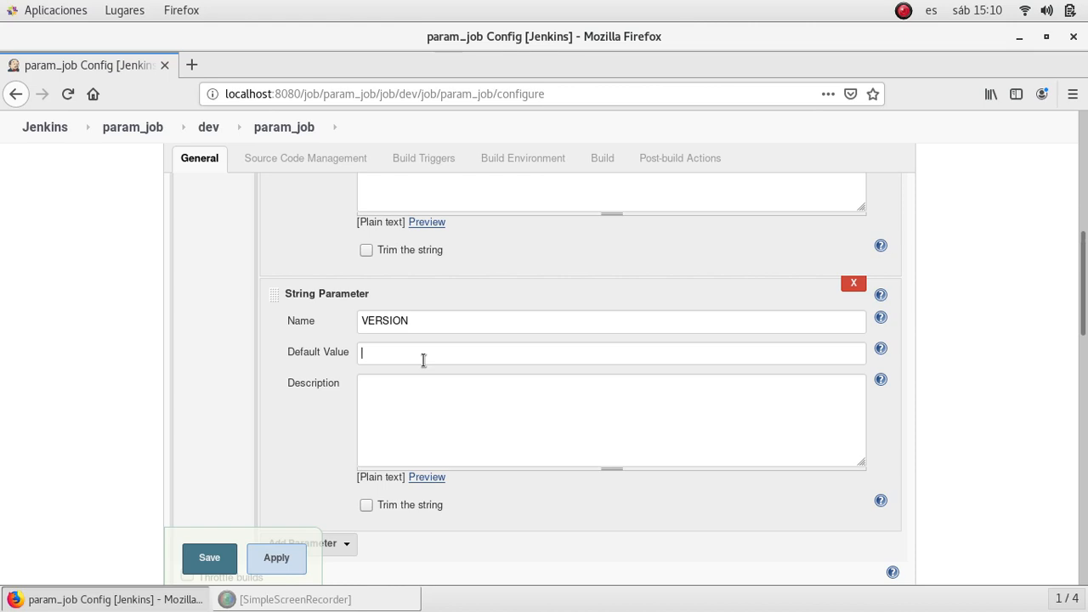
{"action": "type", "text": "1.0"}
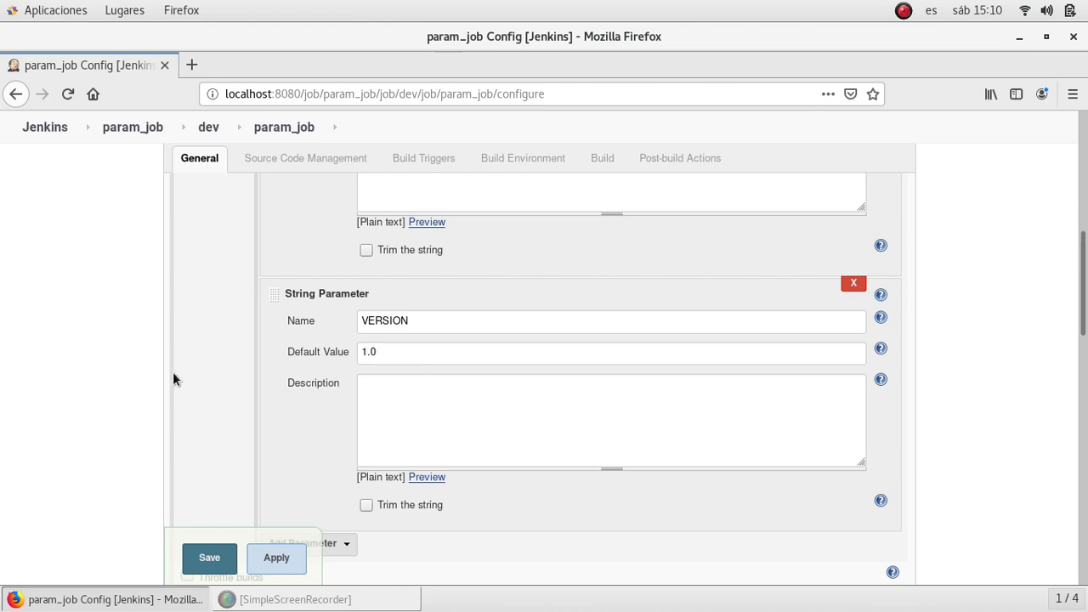
{"action": "scroll", "scroll_direction": "down", "scroll_amount": 3}
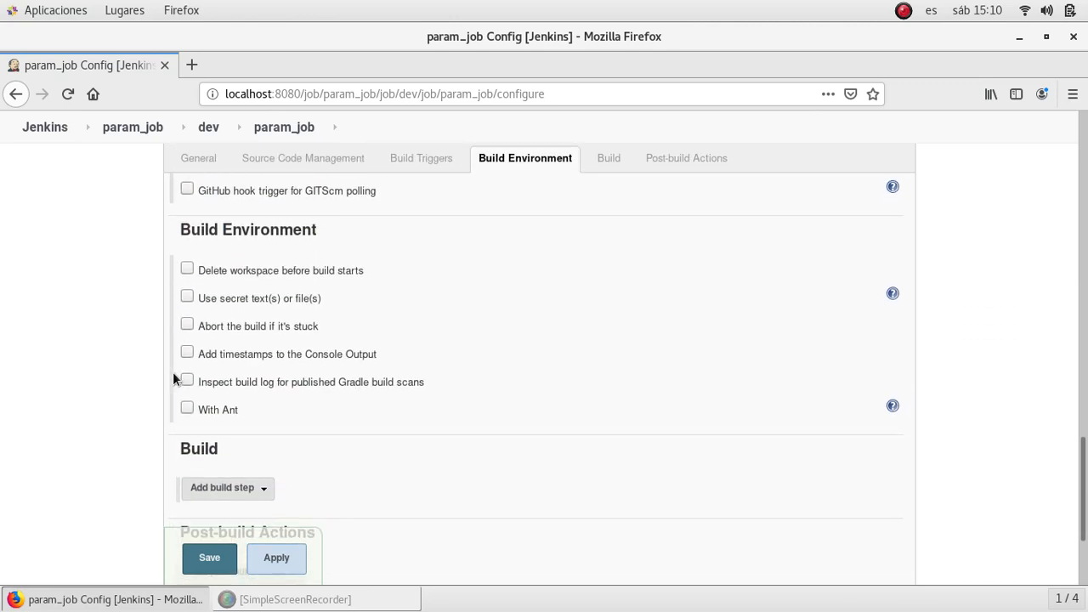
- Add an Execute shell build step with echo "Executing app: $APP_NAME"
{"action": "scroll", "scroll_direction": "down", "scroll_amount": 3}
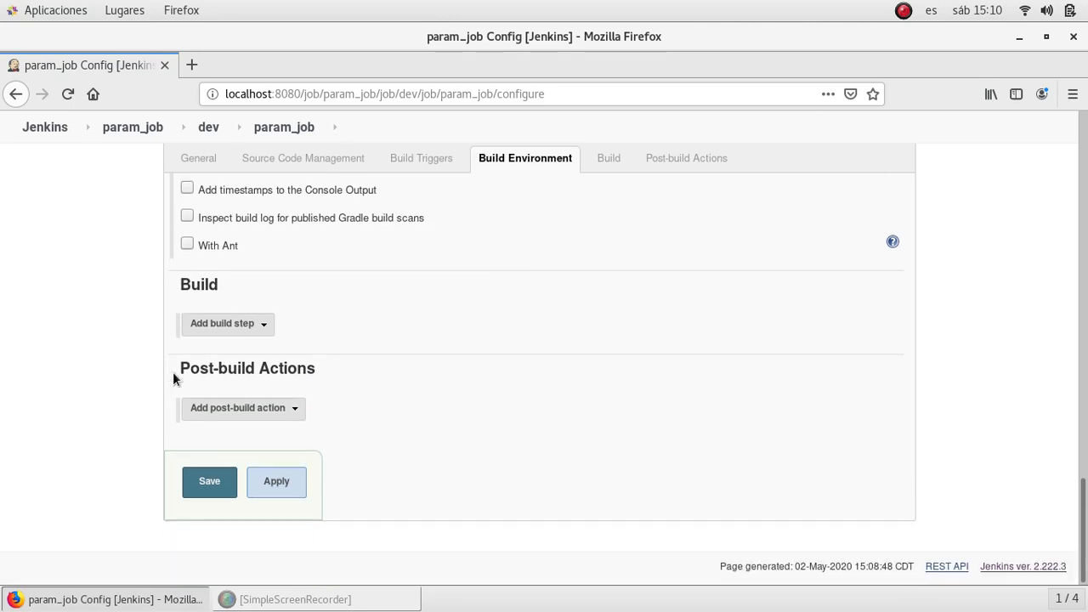
{"action": "mouse_move", "coordinate": [127, 315]}
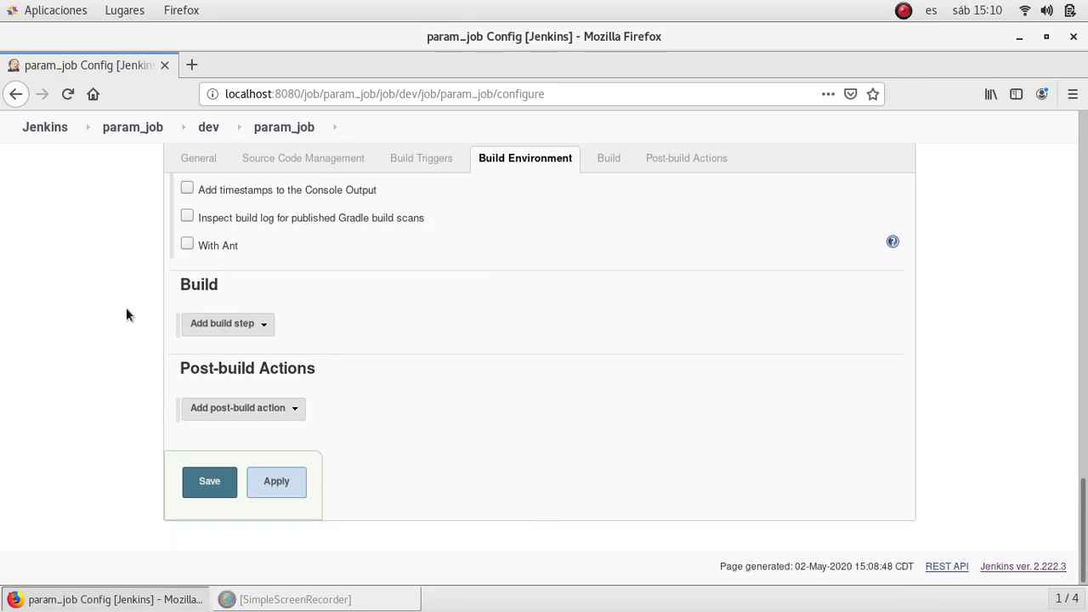
{"action": "mouse_move", "coordinate": [237, 330]}
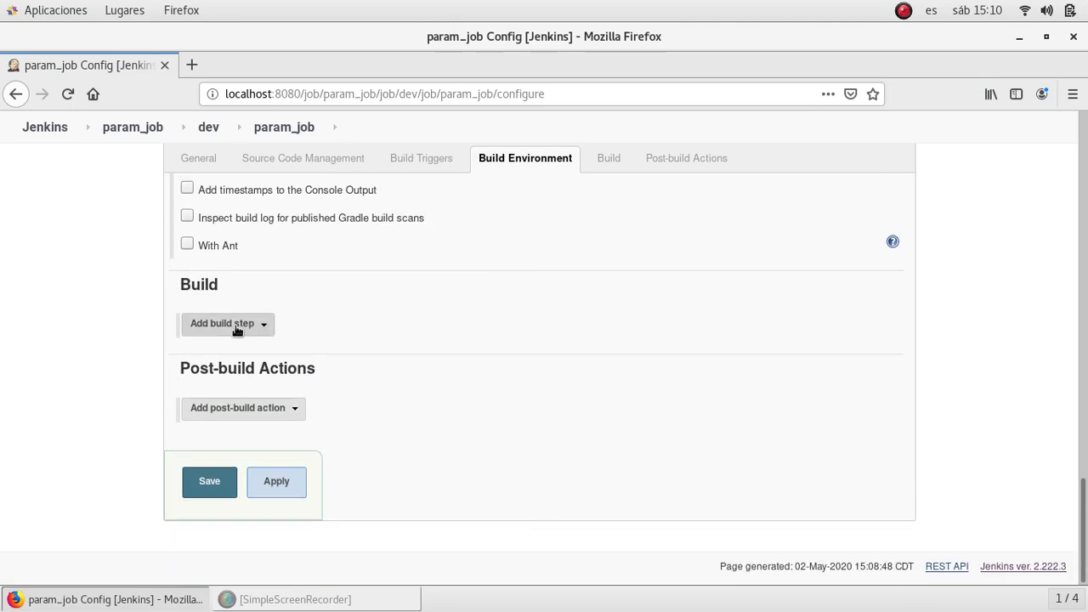
{"action": "left_click", "coordinate": [221, 323]}
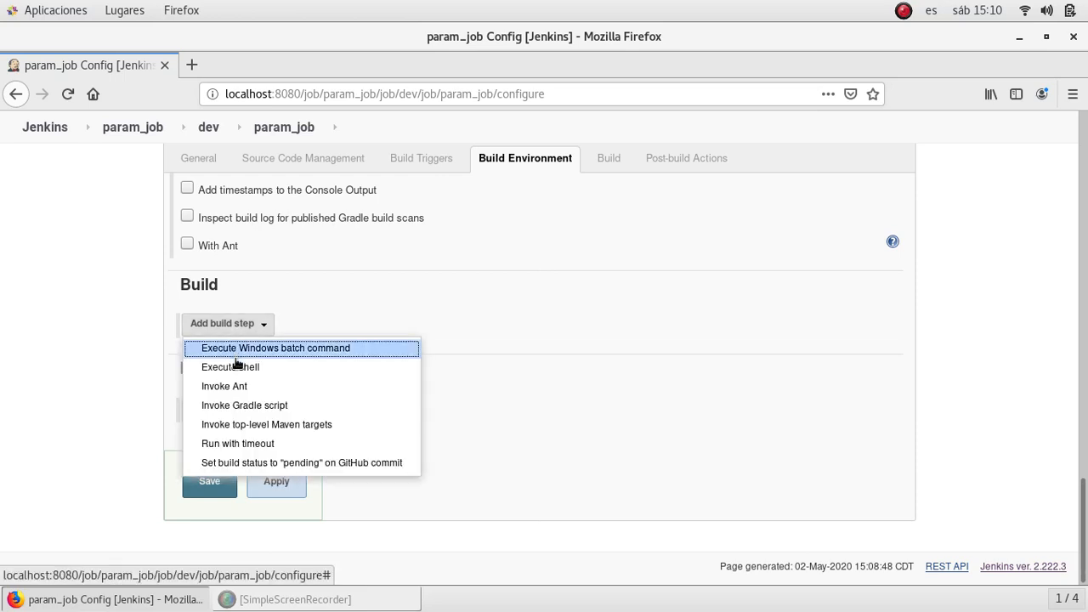
{"action": "left_click", "coordinate": [229, 368]}
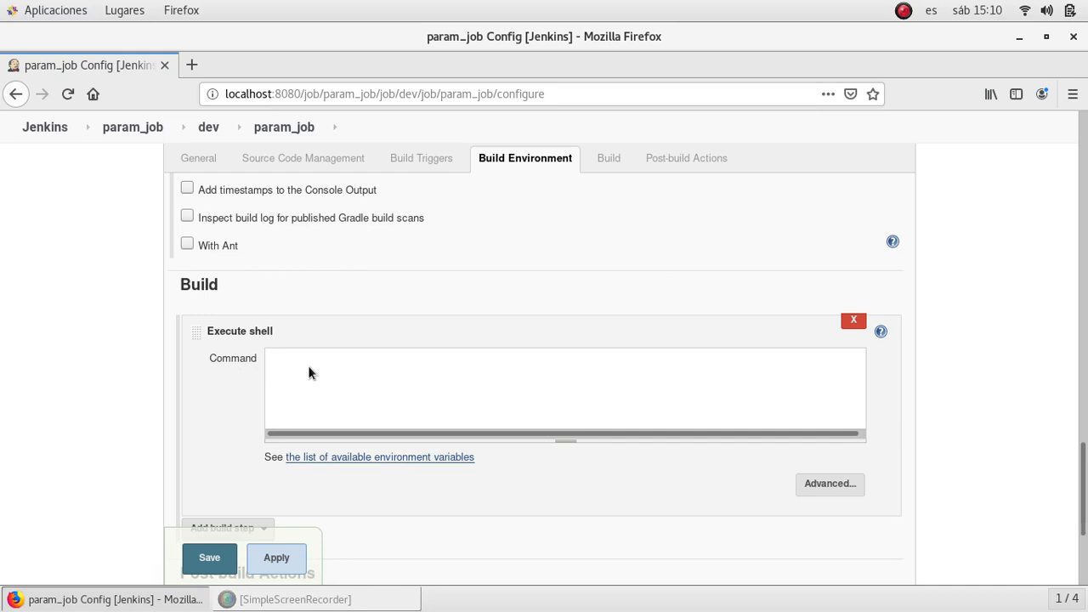
{"action": "type", "text": "echo \"\""}
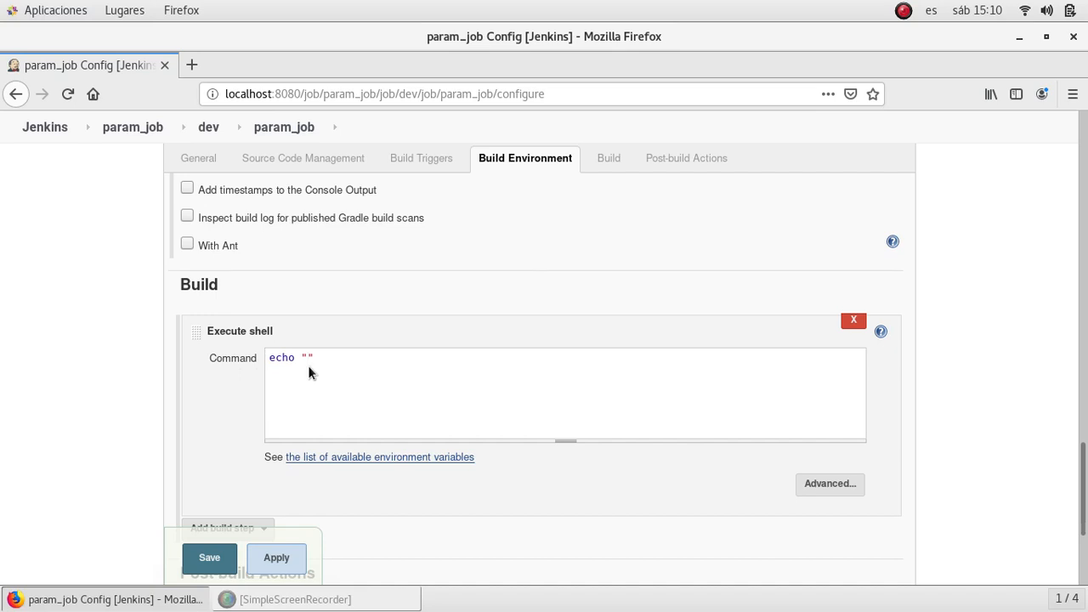
{"action": "type", "text": "Exe"}
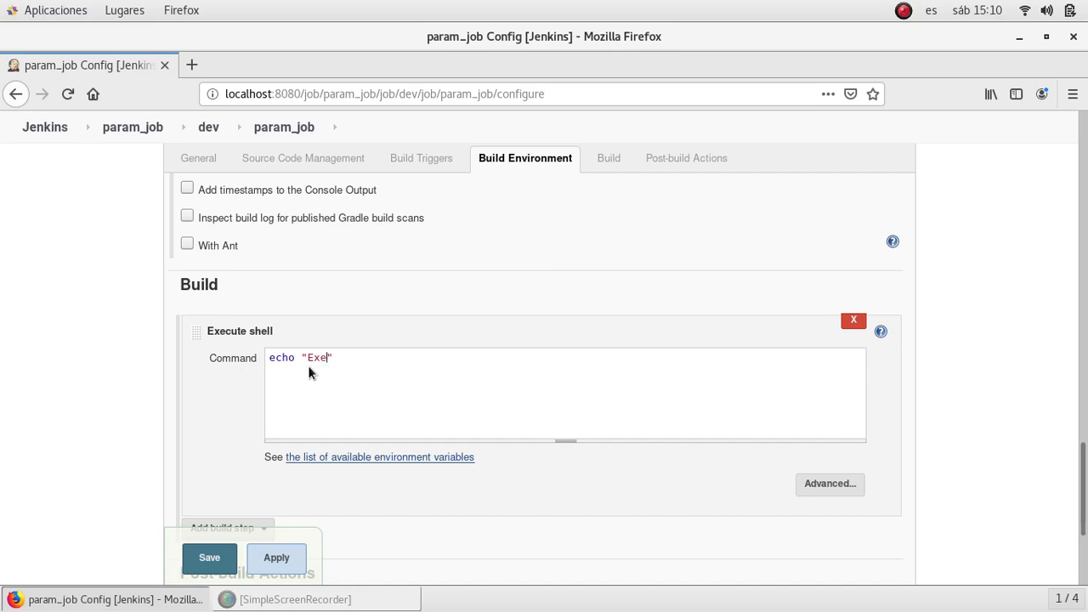
{"action": "type", "text": "cutin"}
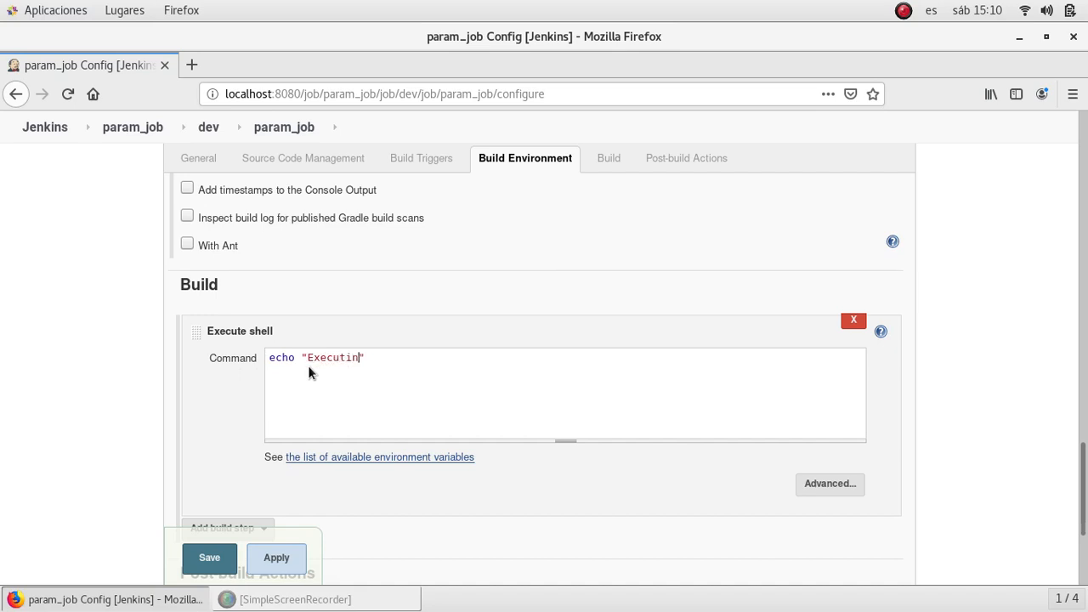
{"action": "type", "text": "g app"}
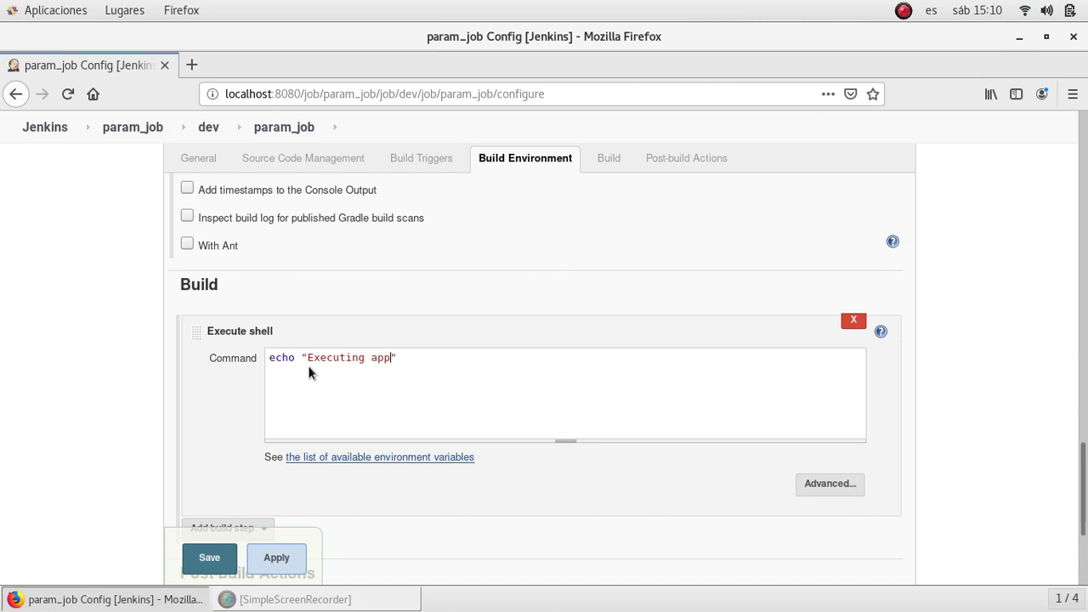
{"action": "type", "text": ": $AP"}
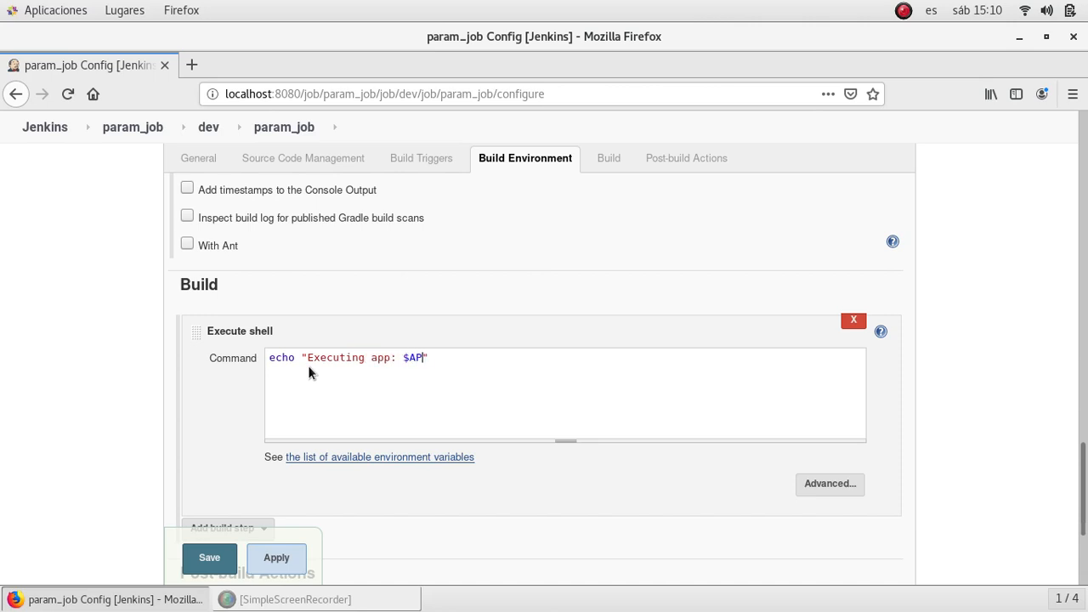
{"action": "type", "text": "P"}
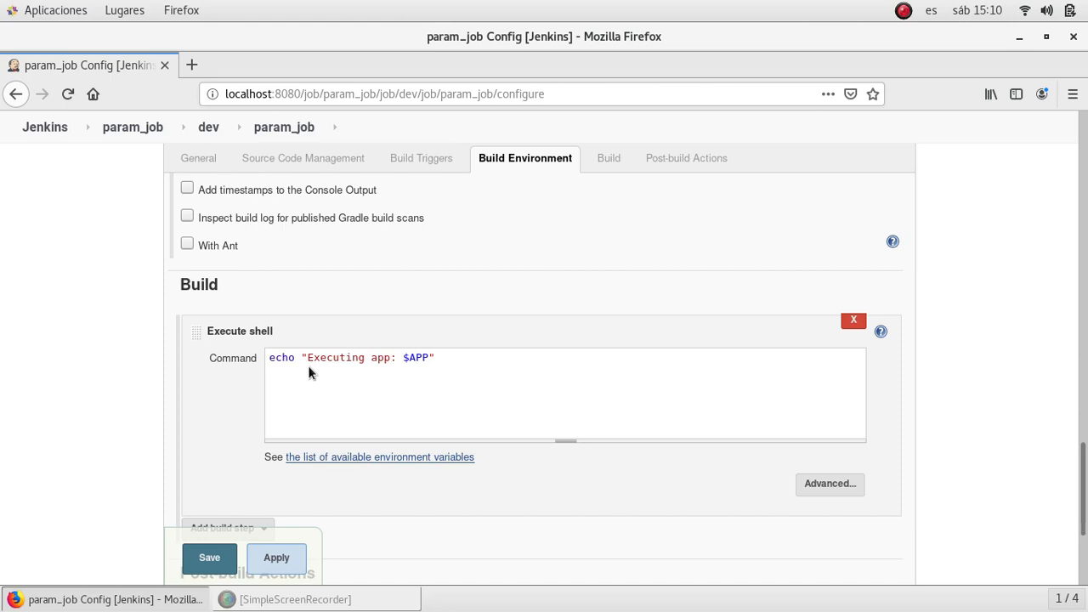
{"action": "type", "text": "_NAME"}
{"action": "type", "text": "echo \""}
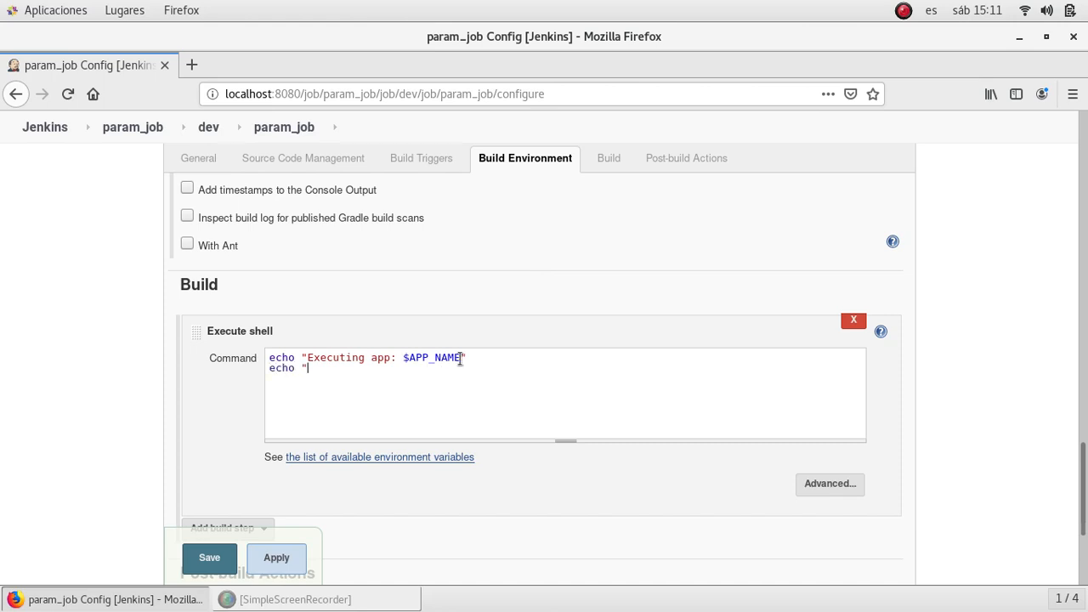
- Add the echo "Building version: $VERSION" line and save the job configuration
{"action": "type", "text": "Building"}
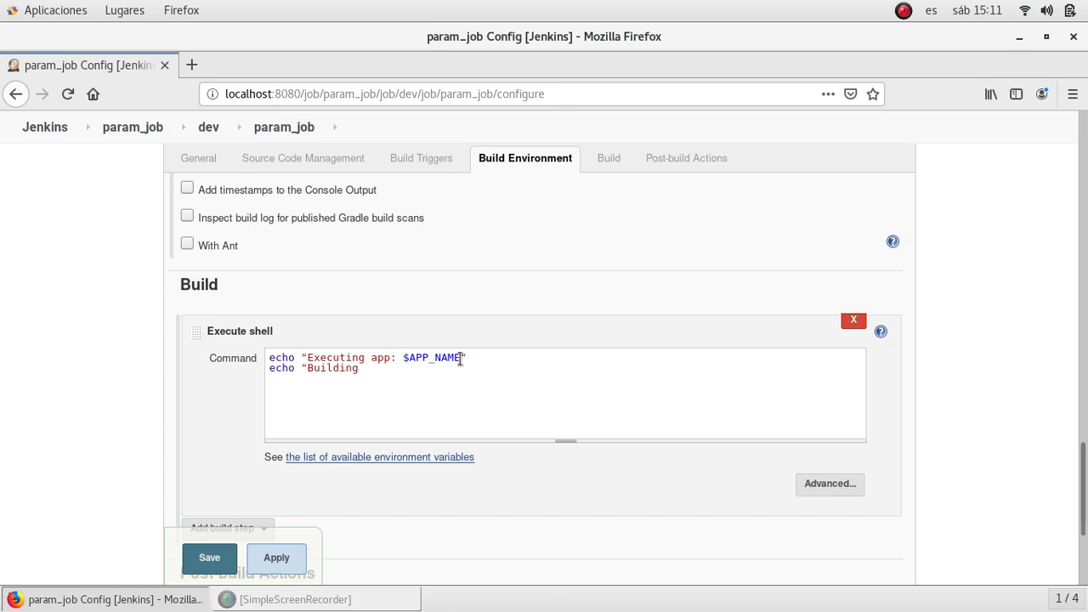
{"action": "type", "text": "version:"}
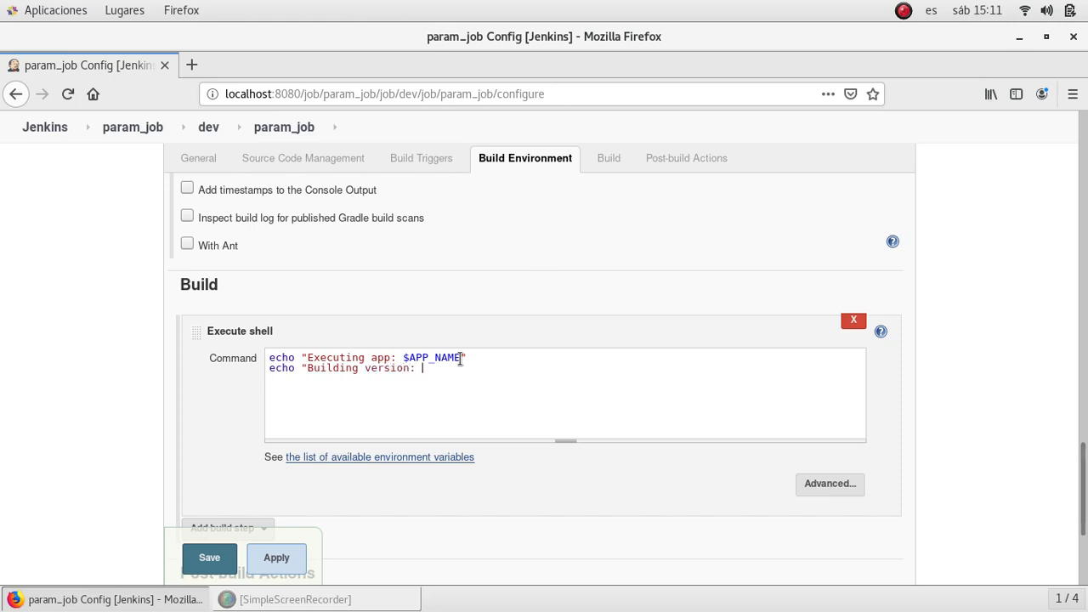
{"action": "type", "text": "$VERION\""}
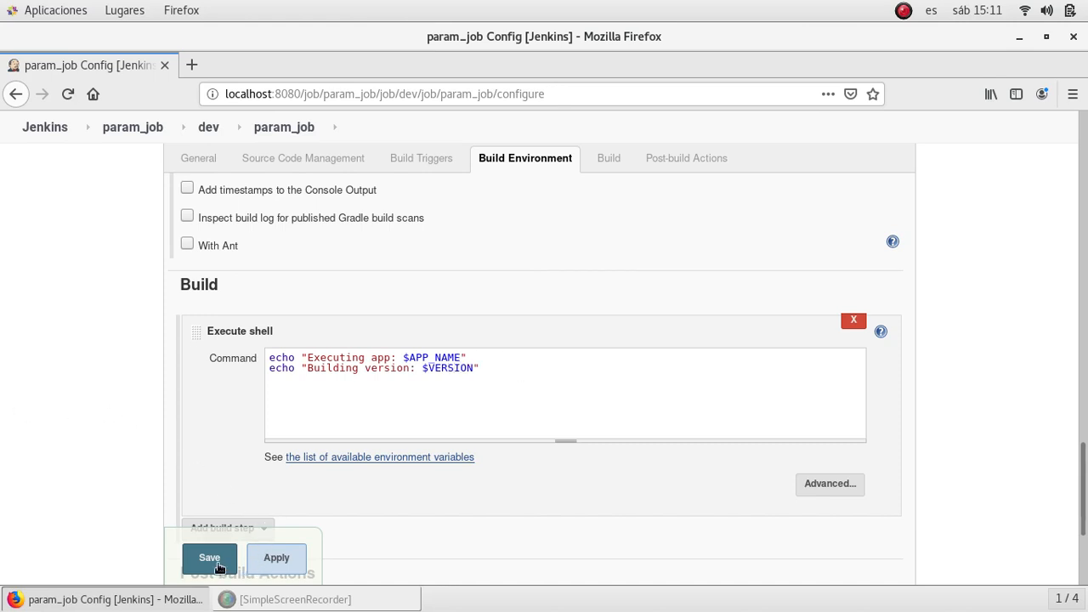
{"action": "left_click", "coordinate": [210, 558]}
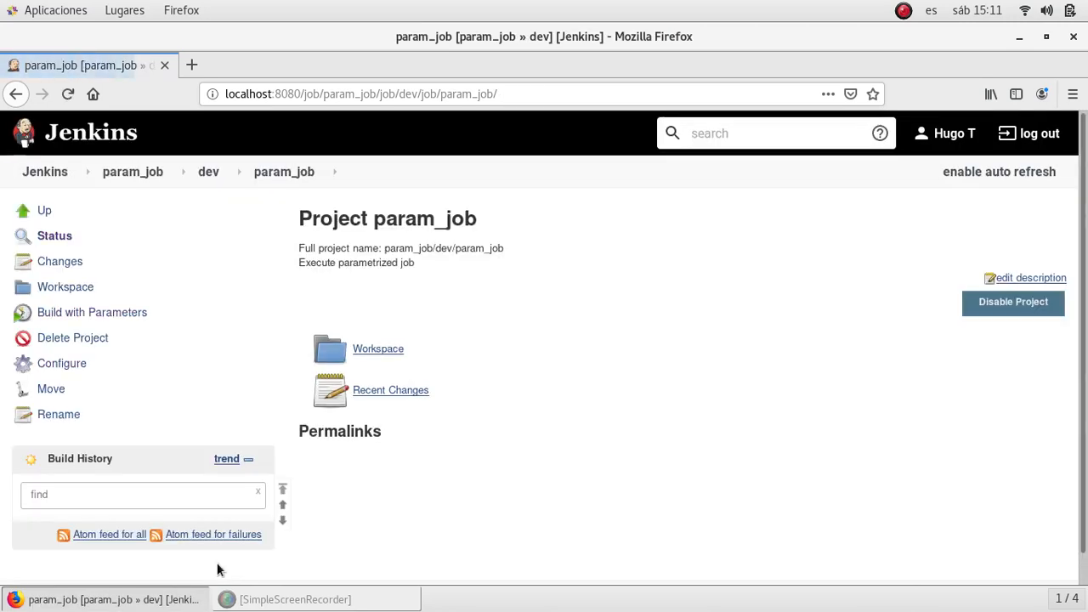
{"action": "mouse_move", "coordinate": [3, 343]}
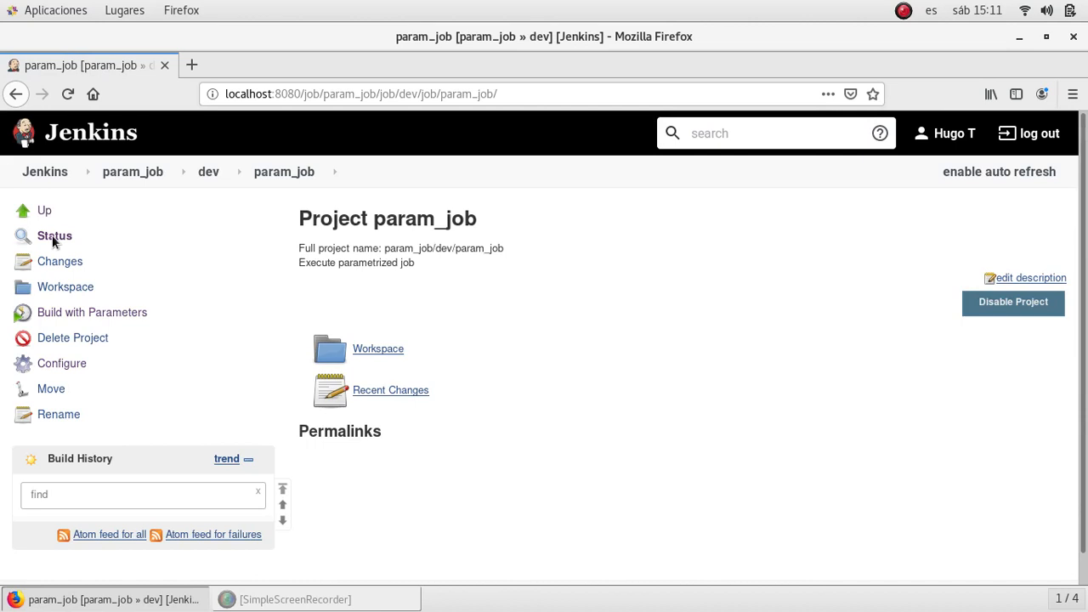
{"action": "mouse_move", "coordinate": [82, 364]}
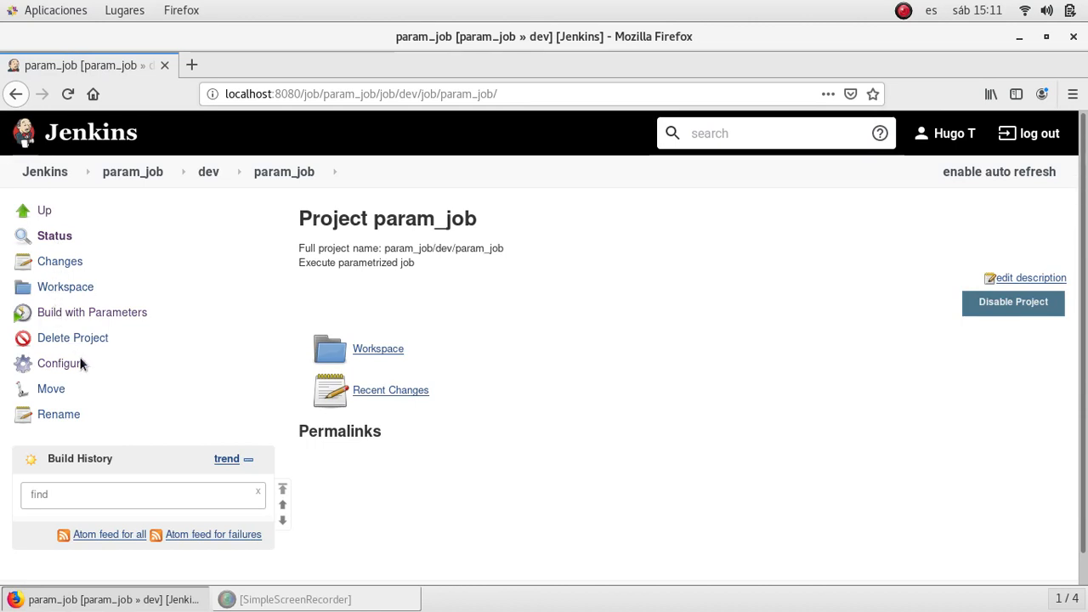
{"action": "mouse_move", "coordinate": [44, 171]}
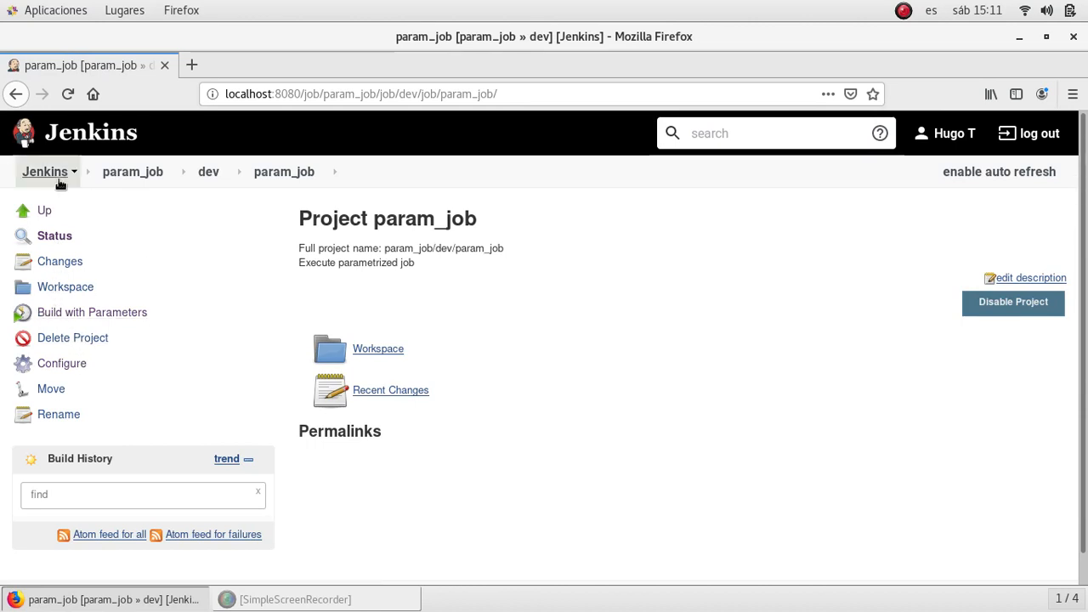
{"action": "left_click", "coordinate": [44, 170]}
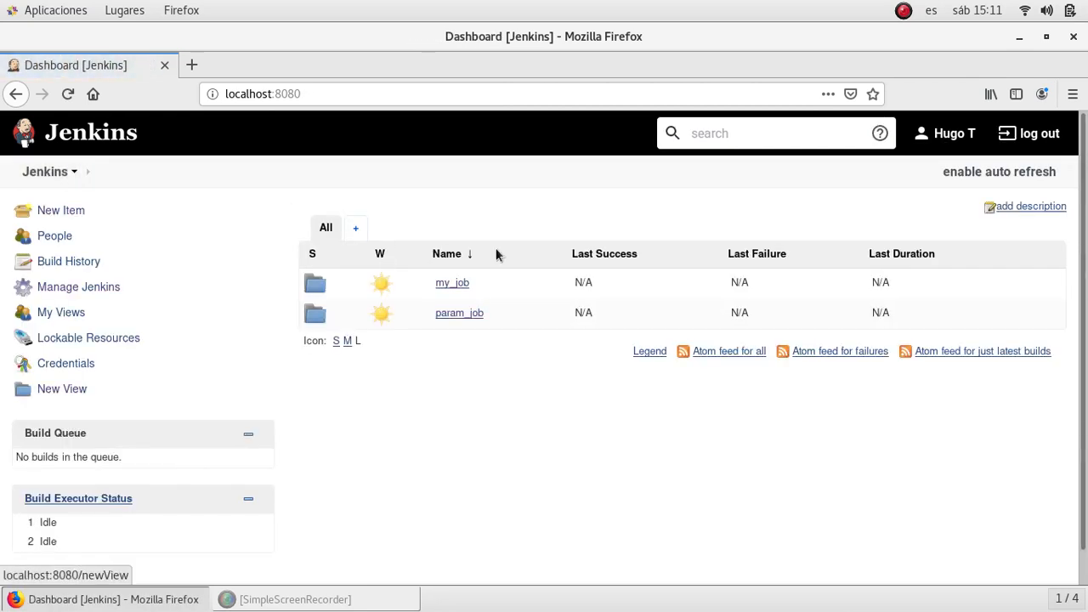
{"action": "left_click", "coordinate": [452, 282]}
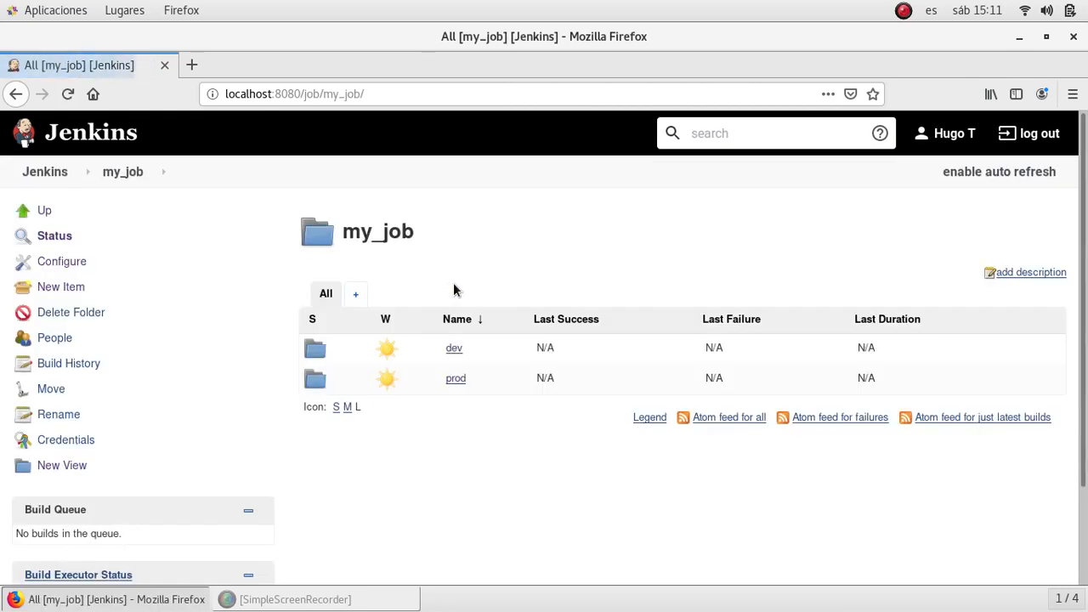
{"action": "left_click", "coordinate": [454, 347]}
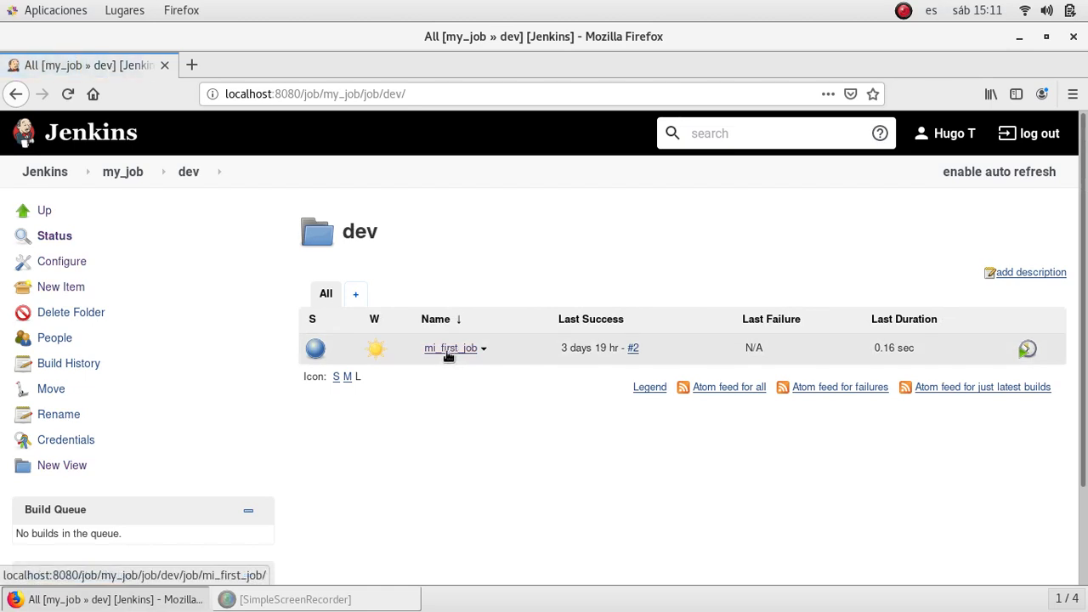
{"action": "left_click", "coordinate": [449, 347]}
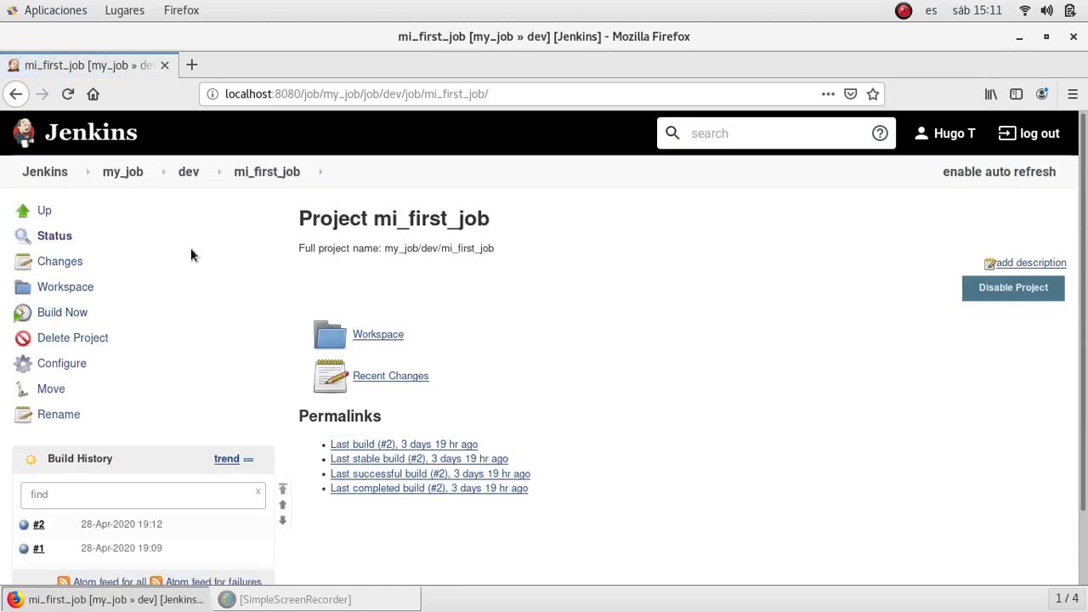
{"action": "mouse_move", "coordinate": [61, 313]}
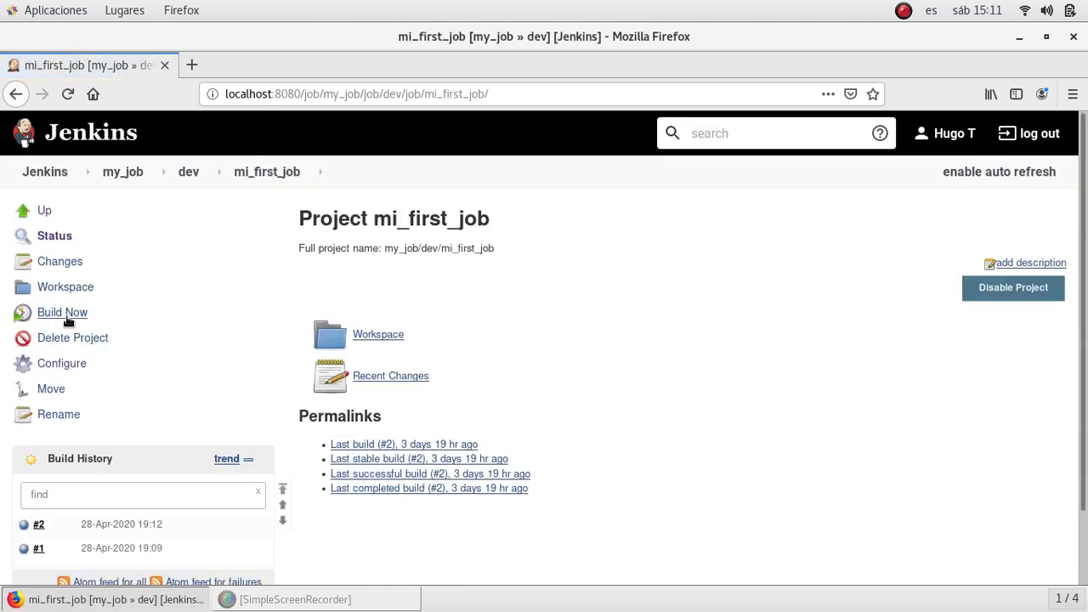
{"action": "mouse_move", "coordinate": [61, 313]}
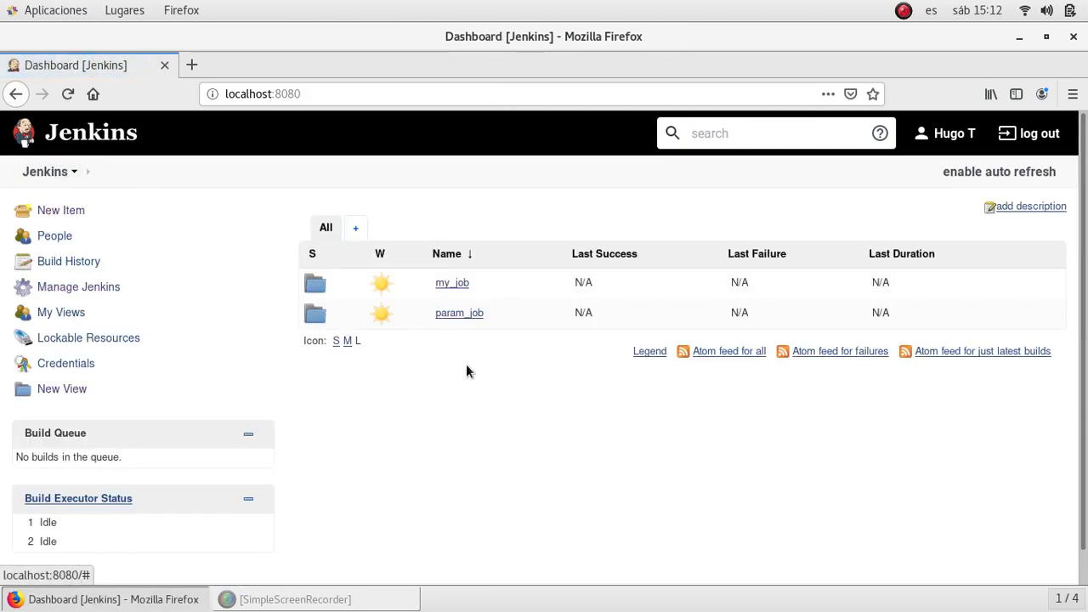
- Navigate to param_job in dev and start a Build with Parameters
{"action": "left_click", "coordinate": [459, 313]}
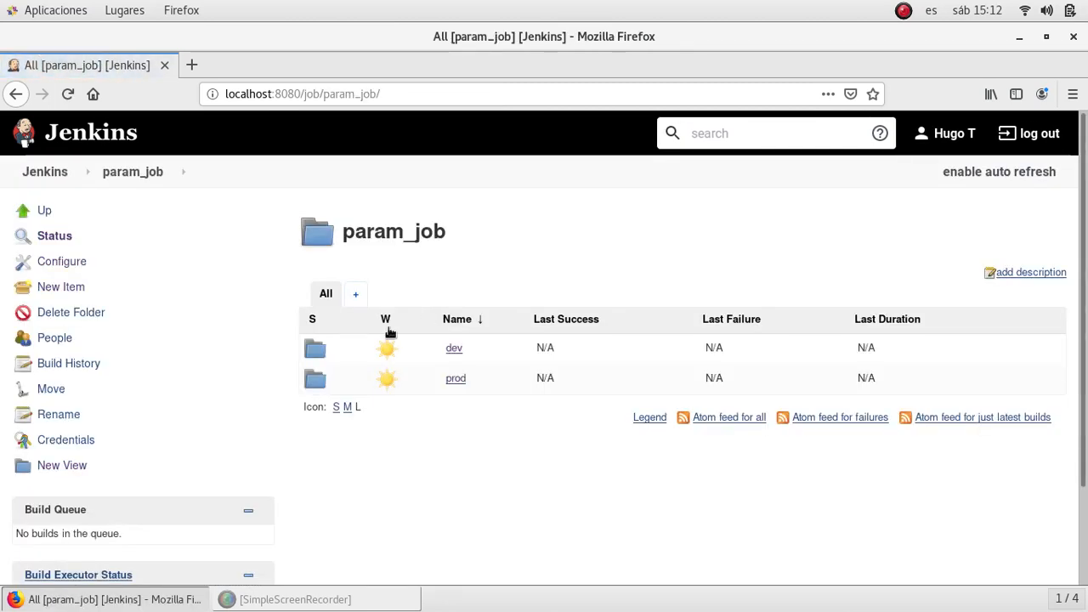
{"action": "left_click", "coordinate": [454, 347]}
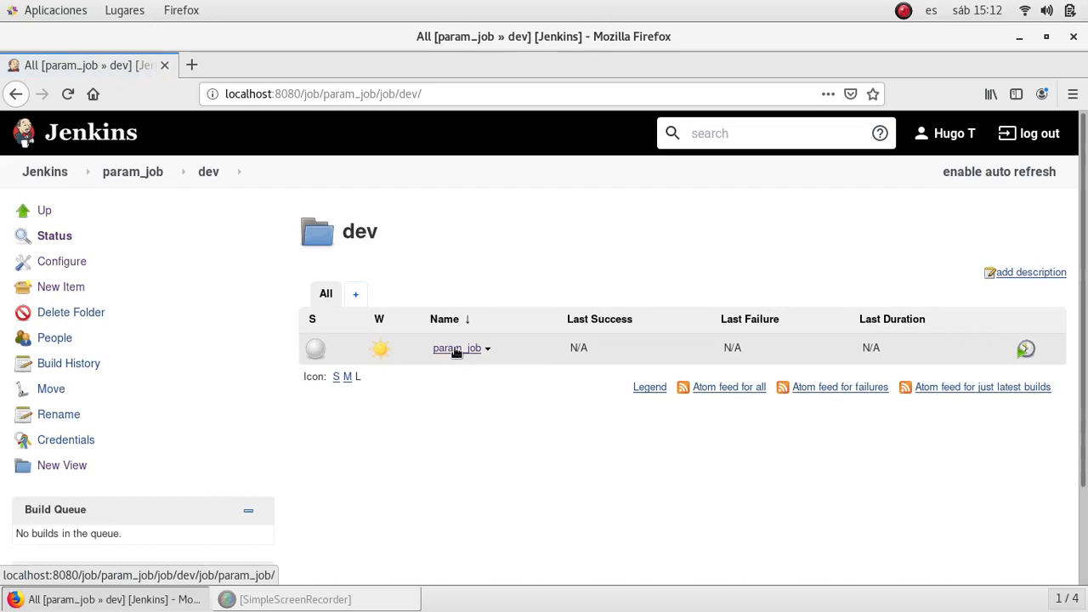
{"action": "left_click", "coordinate": [457, 347]}
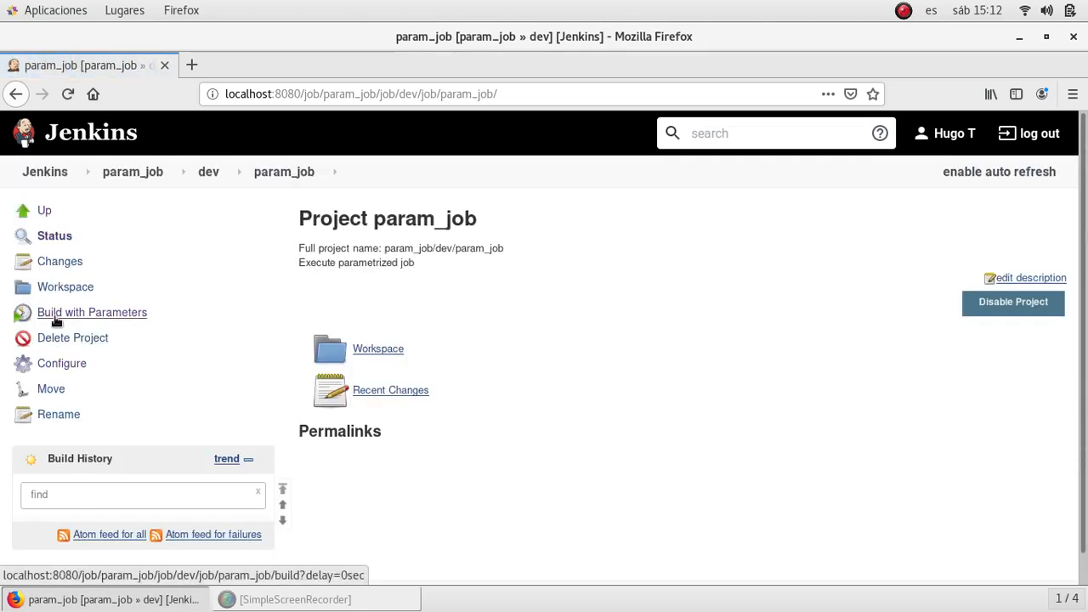
{"action": "left_click", "coordinate": [92, 312]}
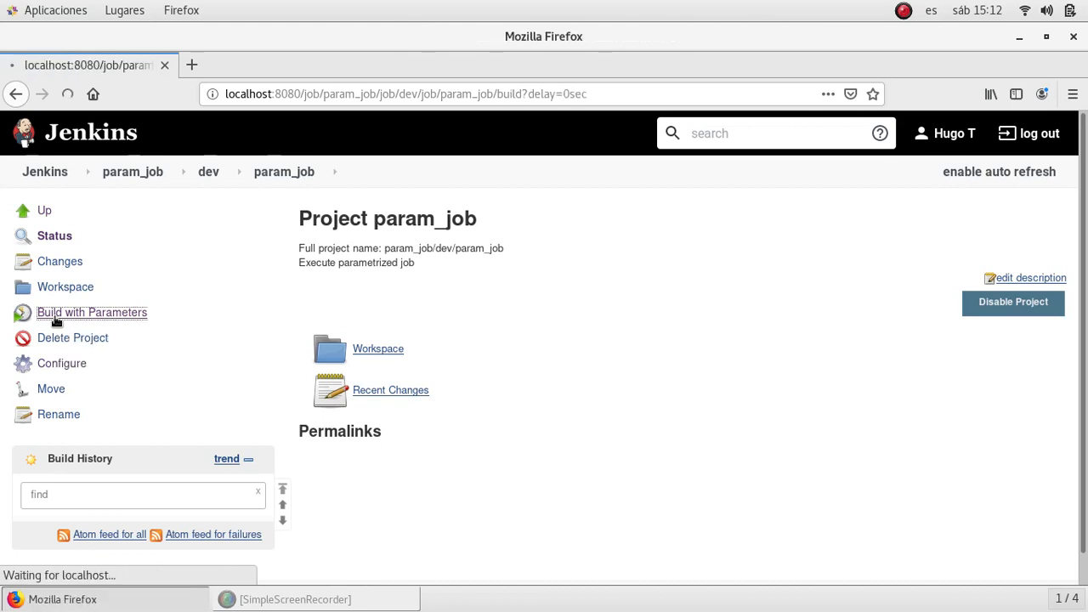
- Fill the build form with APP_NAME python_app and VERSION 2.0
{"action": "left_click", "coordinate": [91, 312]}
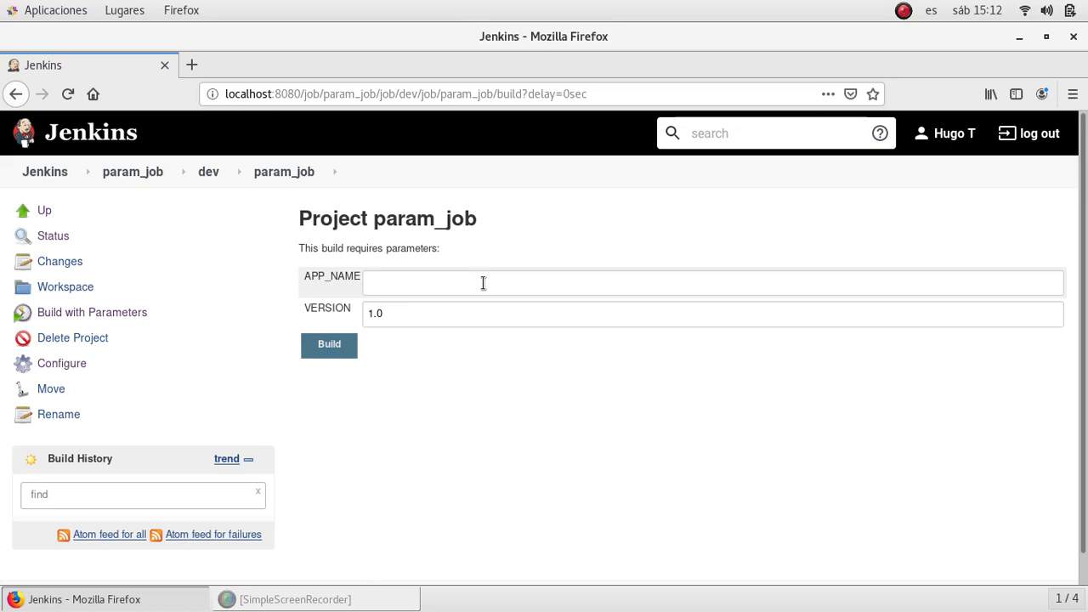
{"action": "type", "text": "pyt"}
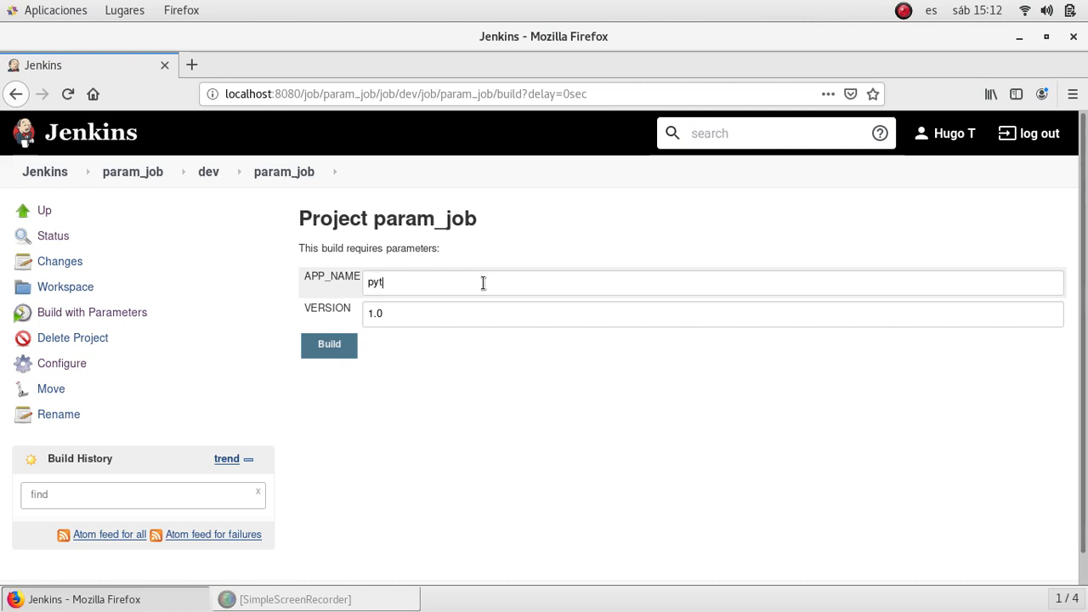
{"action": "type", "text": "hon"}
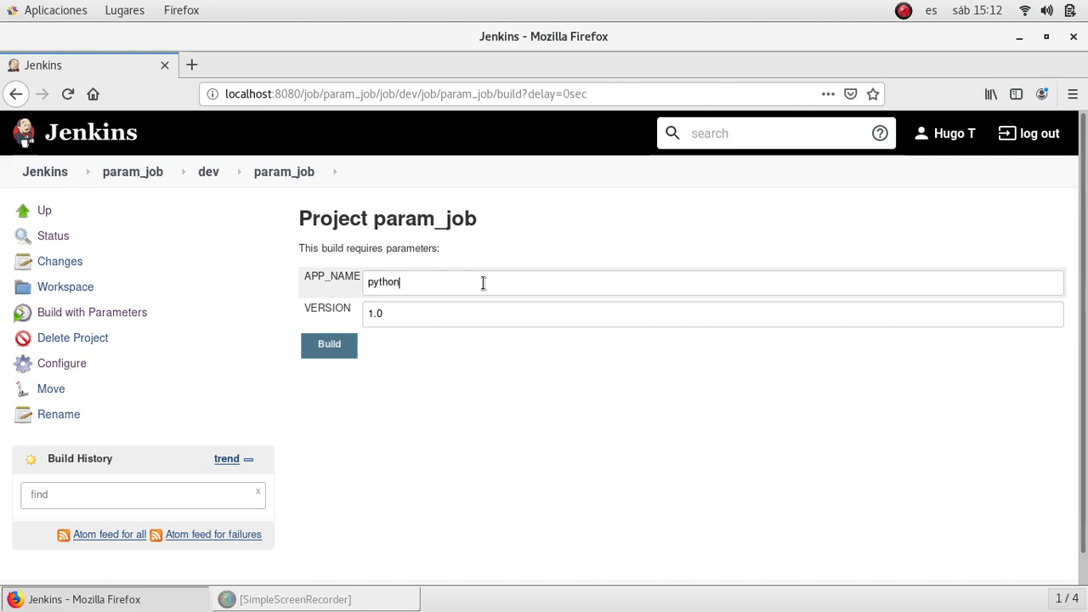
{"action": "type", "text": "_app"}
{"action": "left_click", "coordinate": [714, 315]}
{"action": "type", "text": "2"}
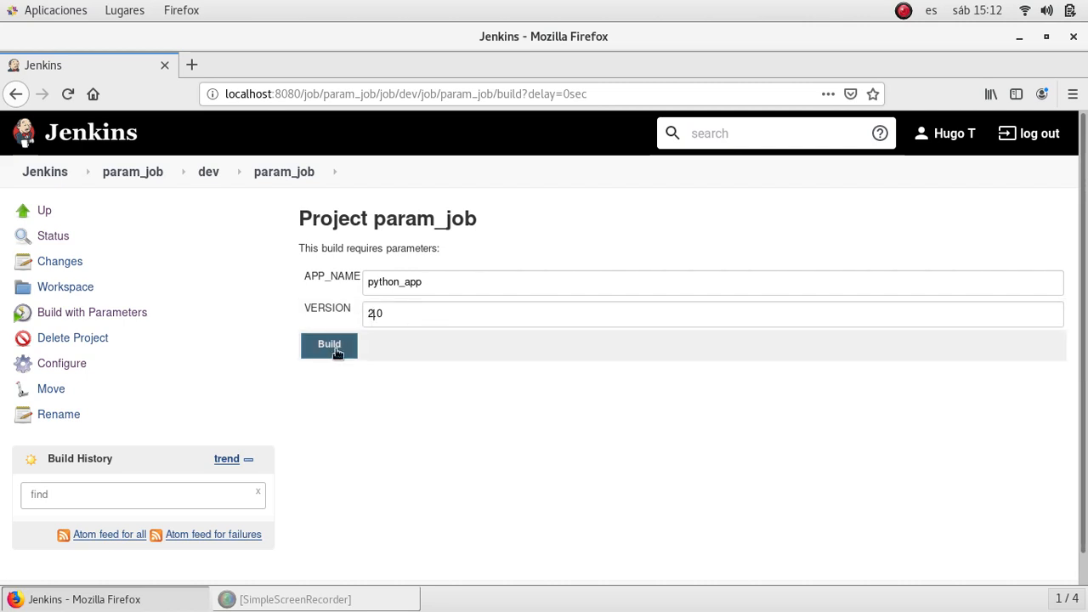
- Run the build and expand the options for build #1 in Build History
{"action": "left_click", "coordinate": [329, 344]}
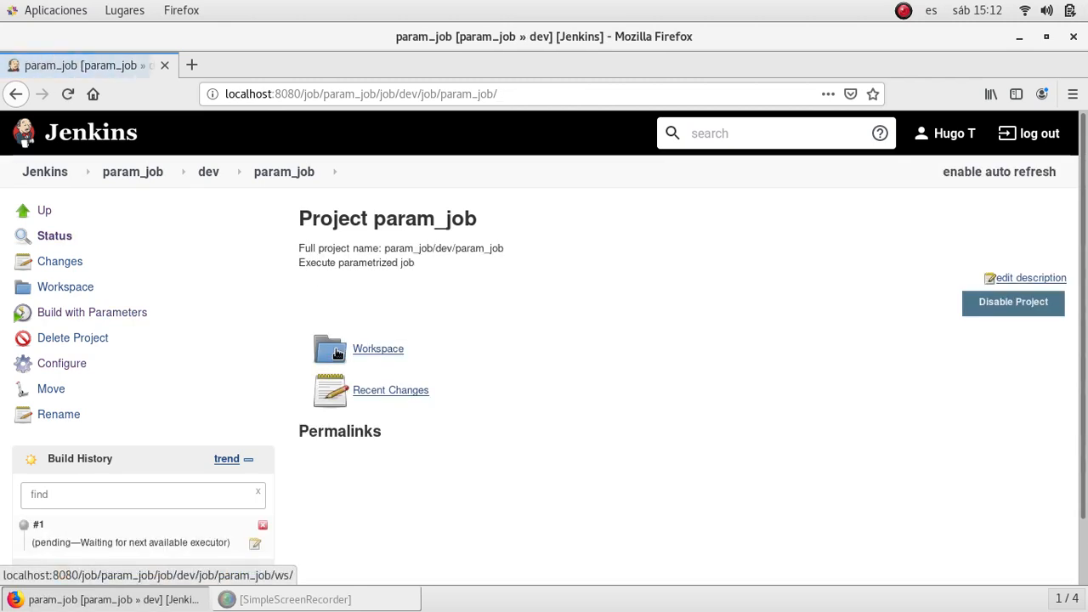
{"action": "mouse_move", "coordinate": [349, 306]}
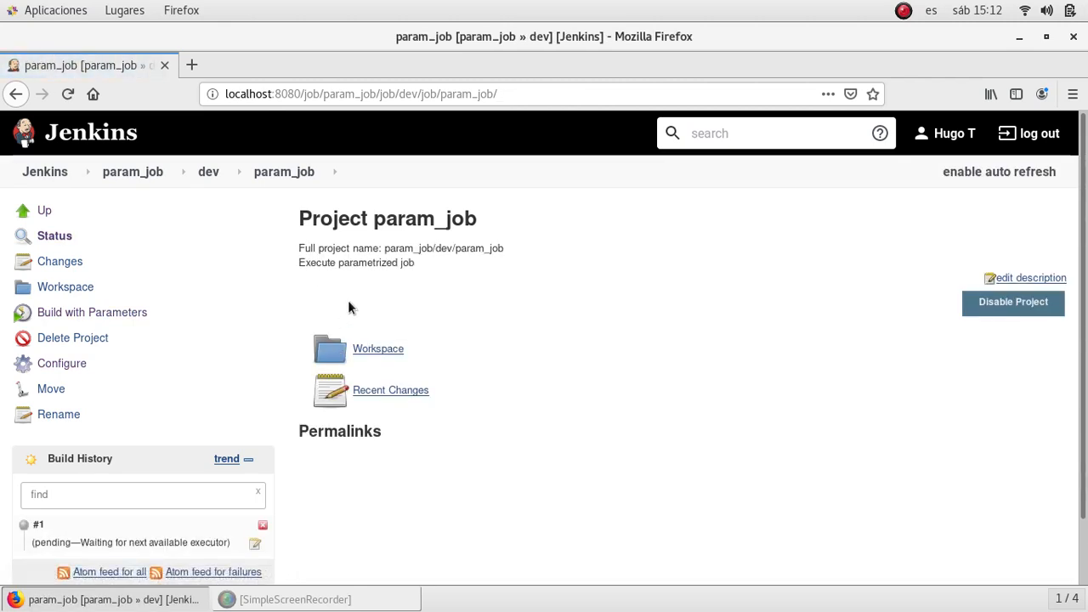
{"action": "scroll", "scroll_direction": "down", "scroll_amount": 3}
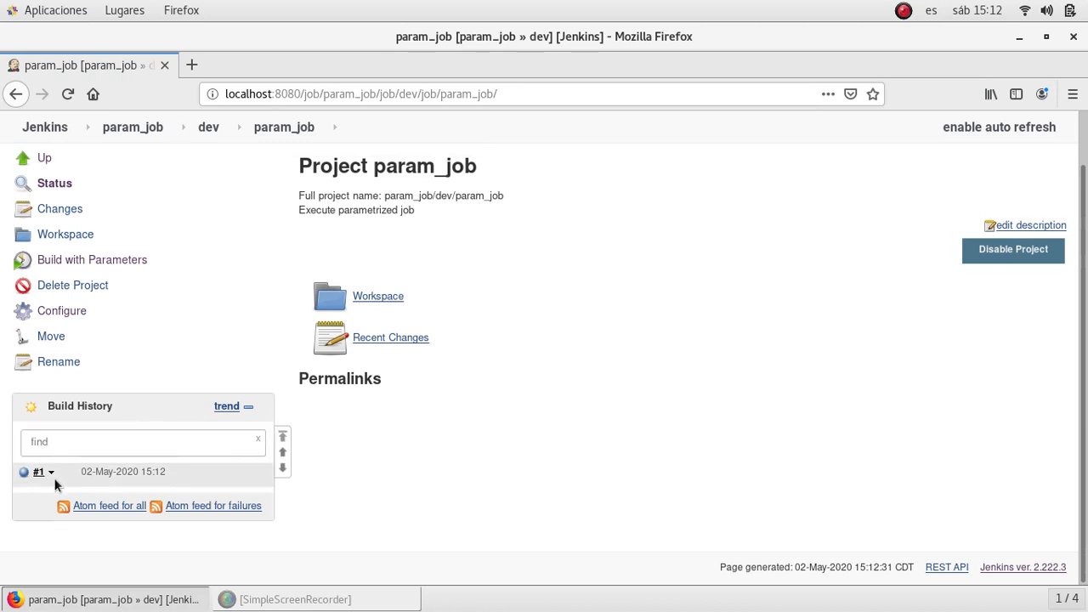
{"action": "left_click", "coordinate": [51, 472]}
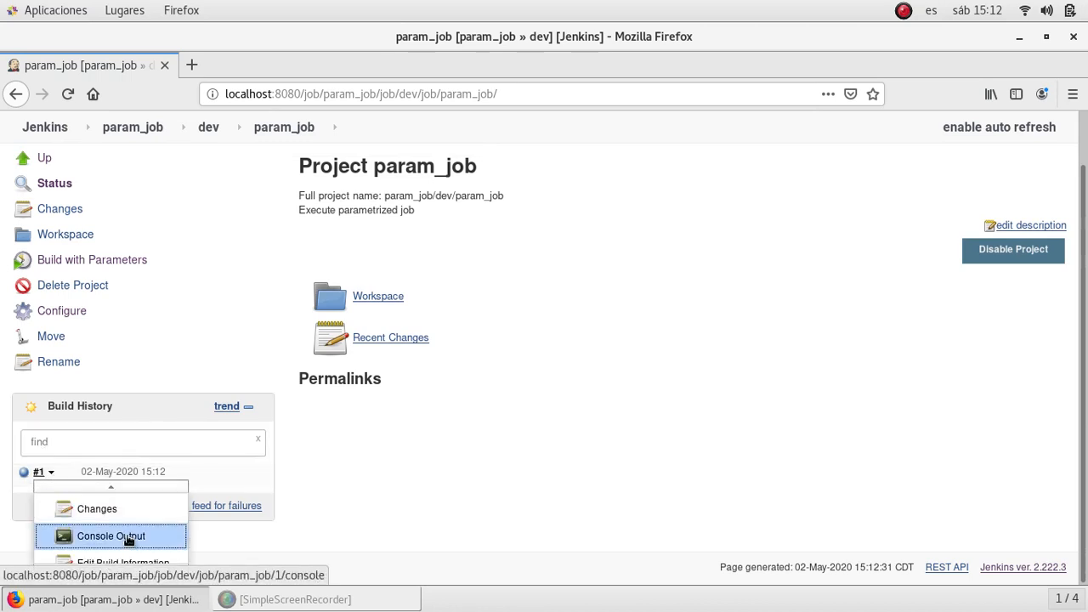
- View build #1's console output showing python_app, version 2.0 and SUCCESS
{"action": "left_click", "coordinate": [108, 536]}
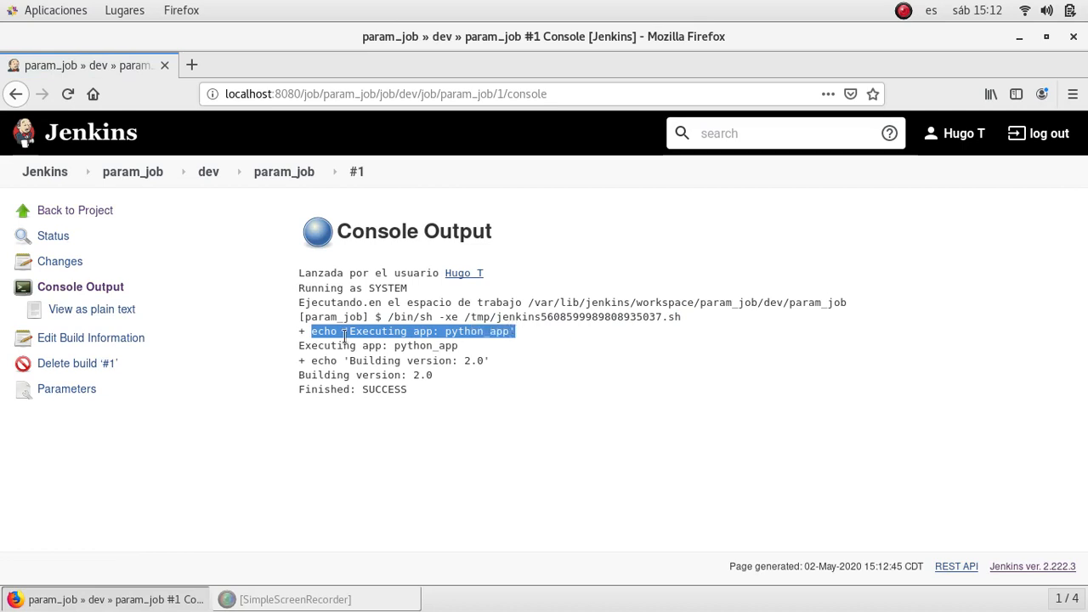
{"action": "mouse_move", "coordinate": [422, 336]}
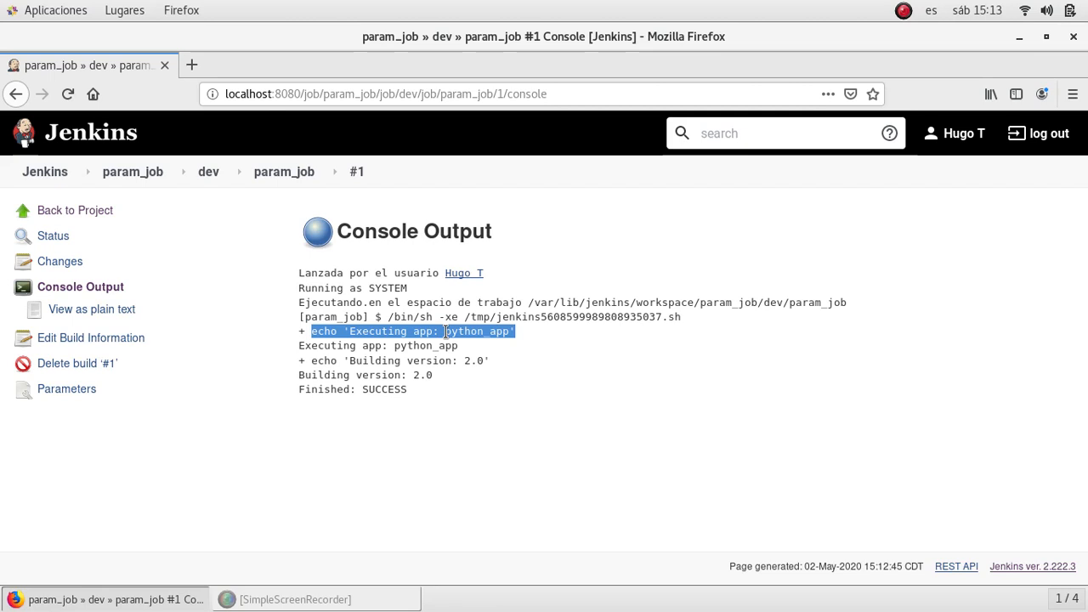
{"action": "mouse_move", "coordinate": [415, 340]}
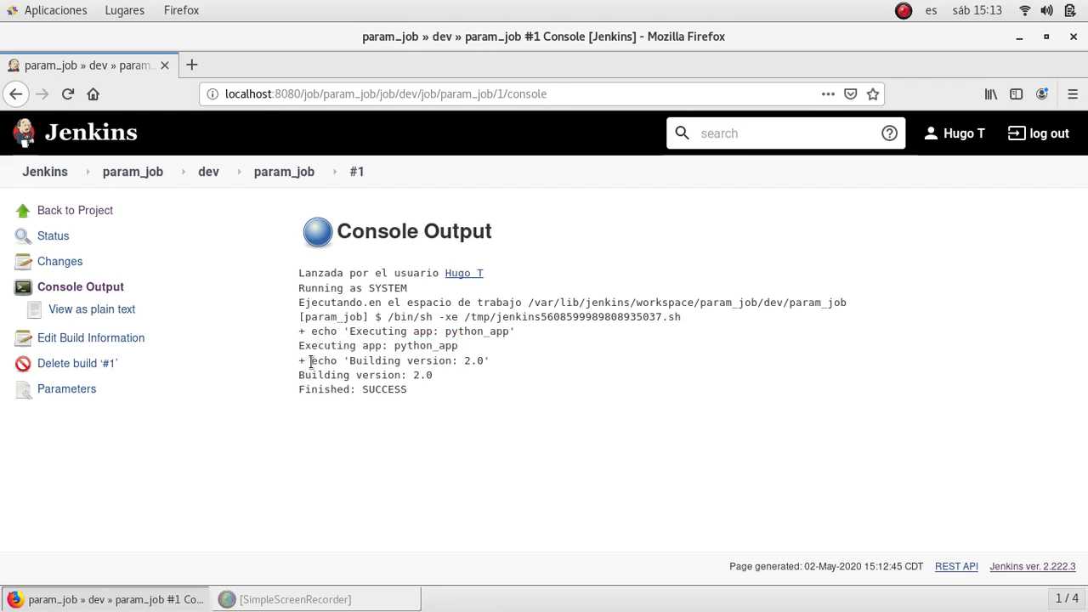
{"action": "left_click_drag", "start_coordinate": [308, 361], "coordinate": [432, 376]}
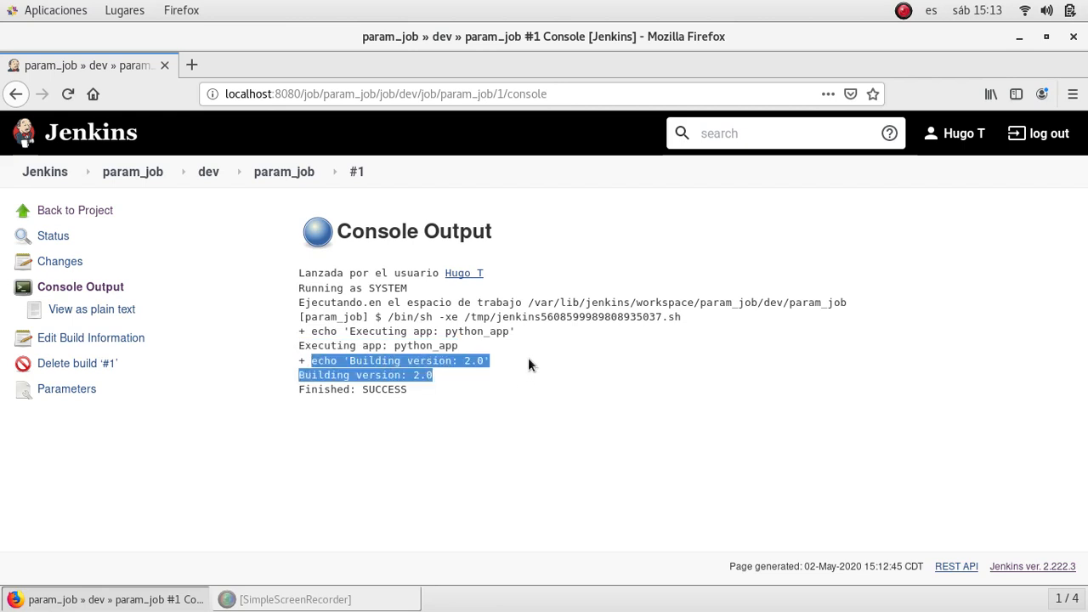
{"action": "mouse_move", "coordinate": [338, 384]}
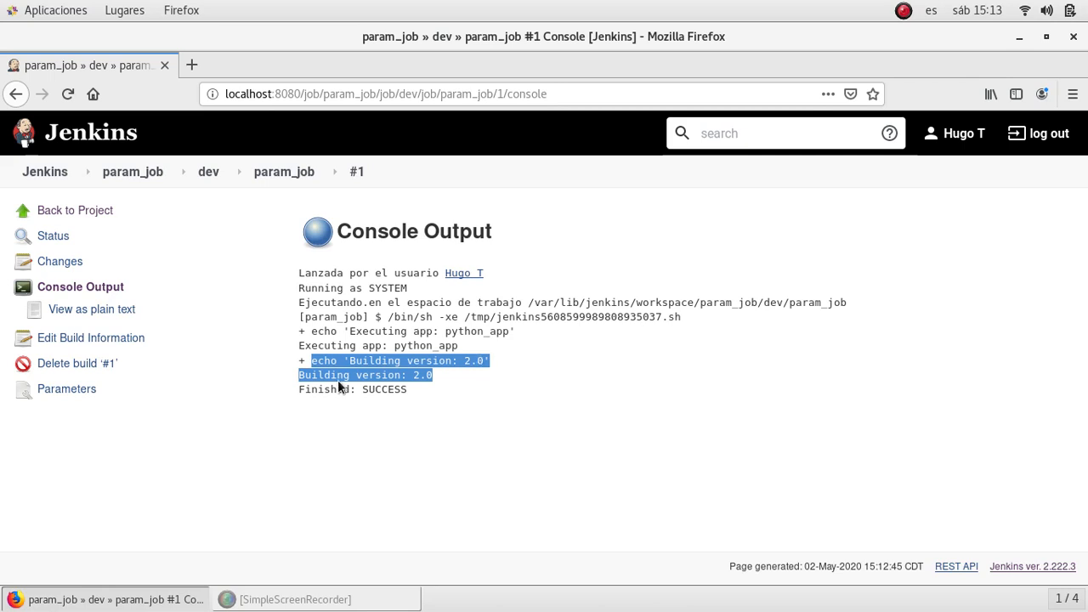
{"action": "left_click", "coordinate": [340, 383]}
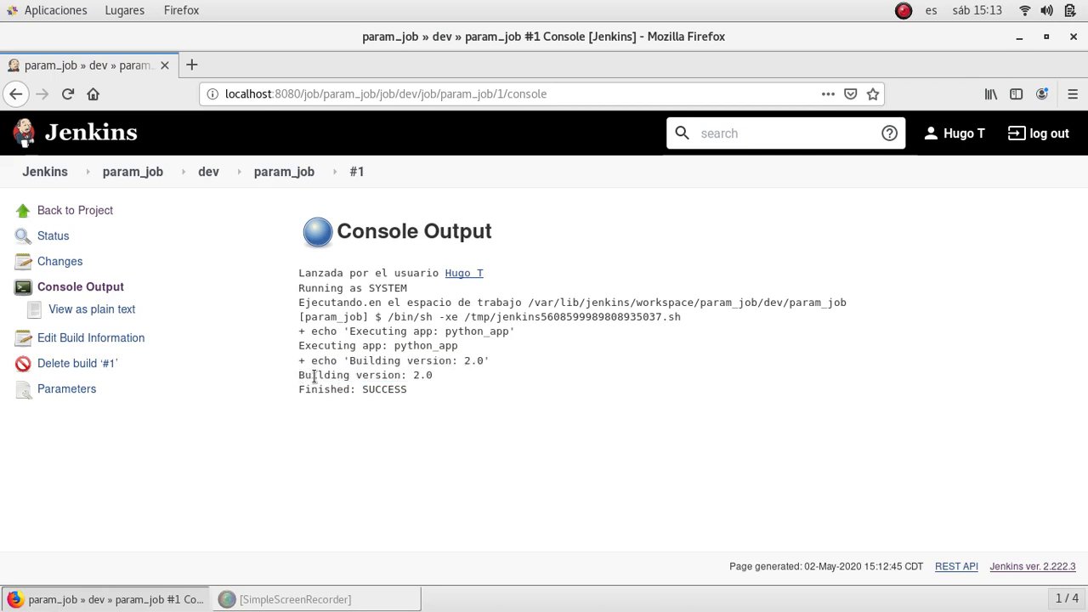
{"action": "mouse_move", "coordinate": [485, 374]}
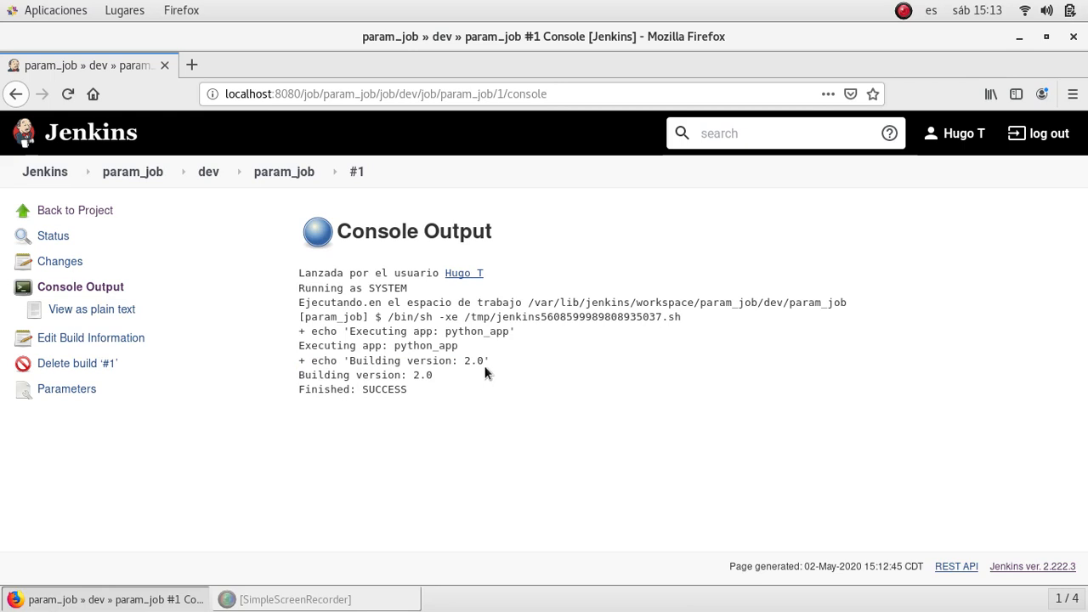
{"action": "left_click", "coordinate": [44, 170]}
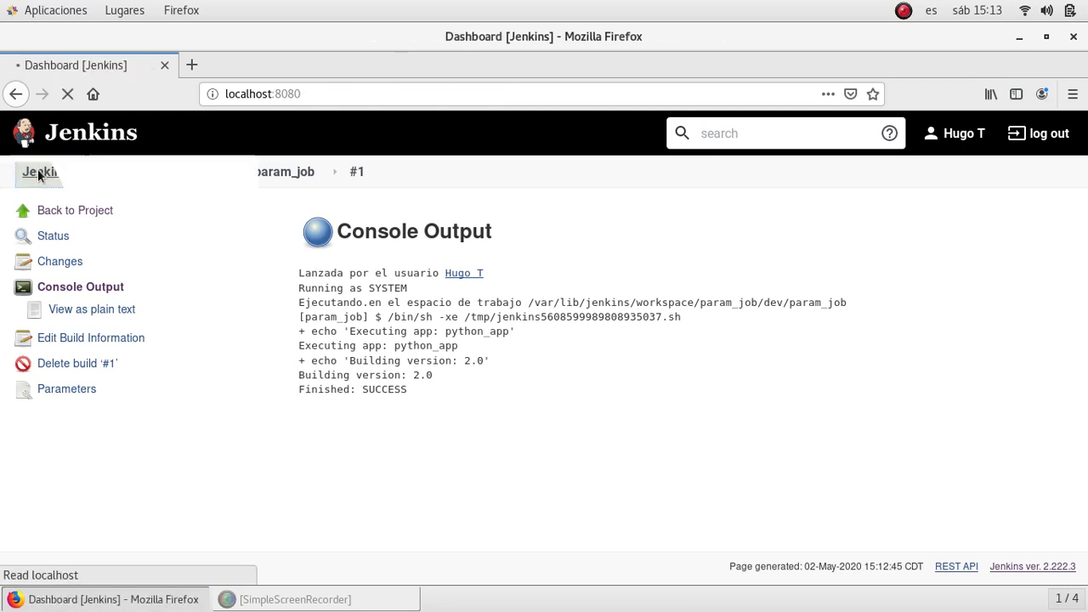
- Return to the dashboard and reopen the param_job folder listing dev and prod
{"action": "left_click", "coordinate": [39, 172]}
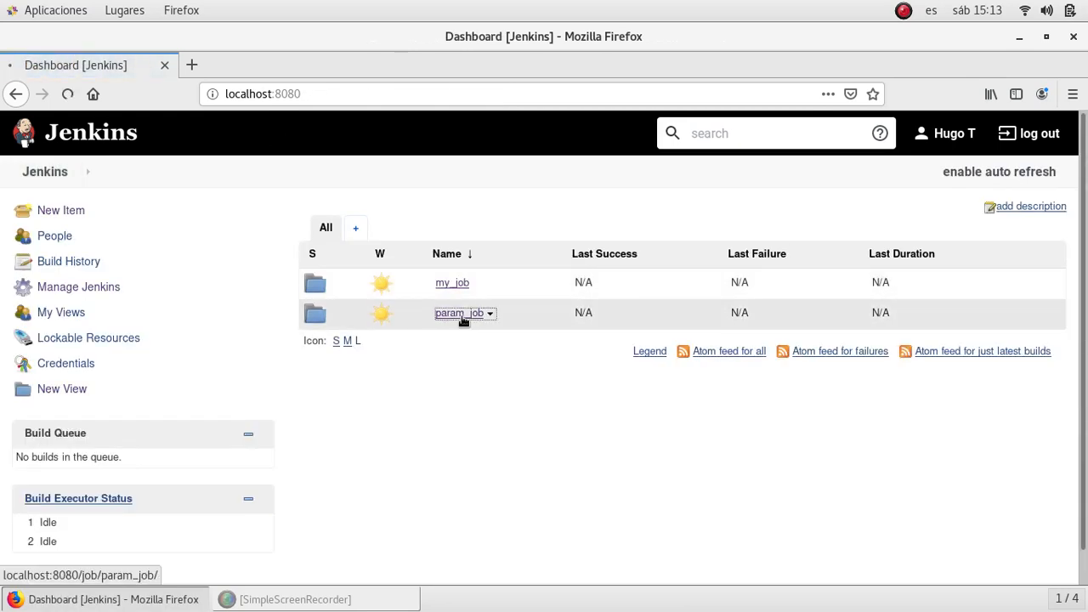
{"action": "left_click", "coordinate": [459, 313]}
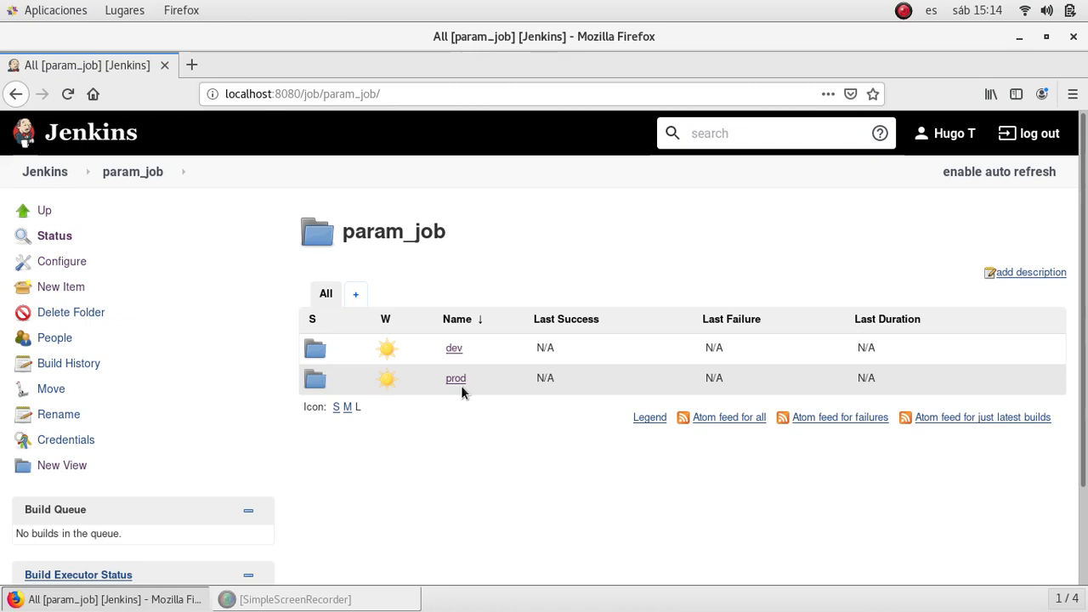
{"action": "mouse_move", "coordinate": [436, 173]}
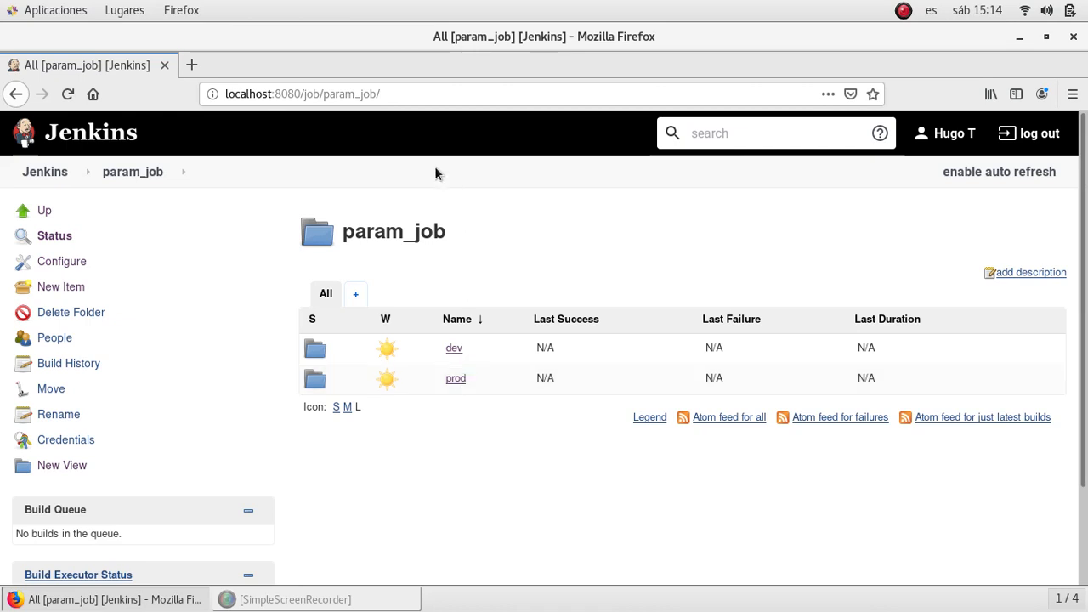